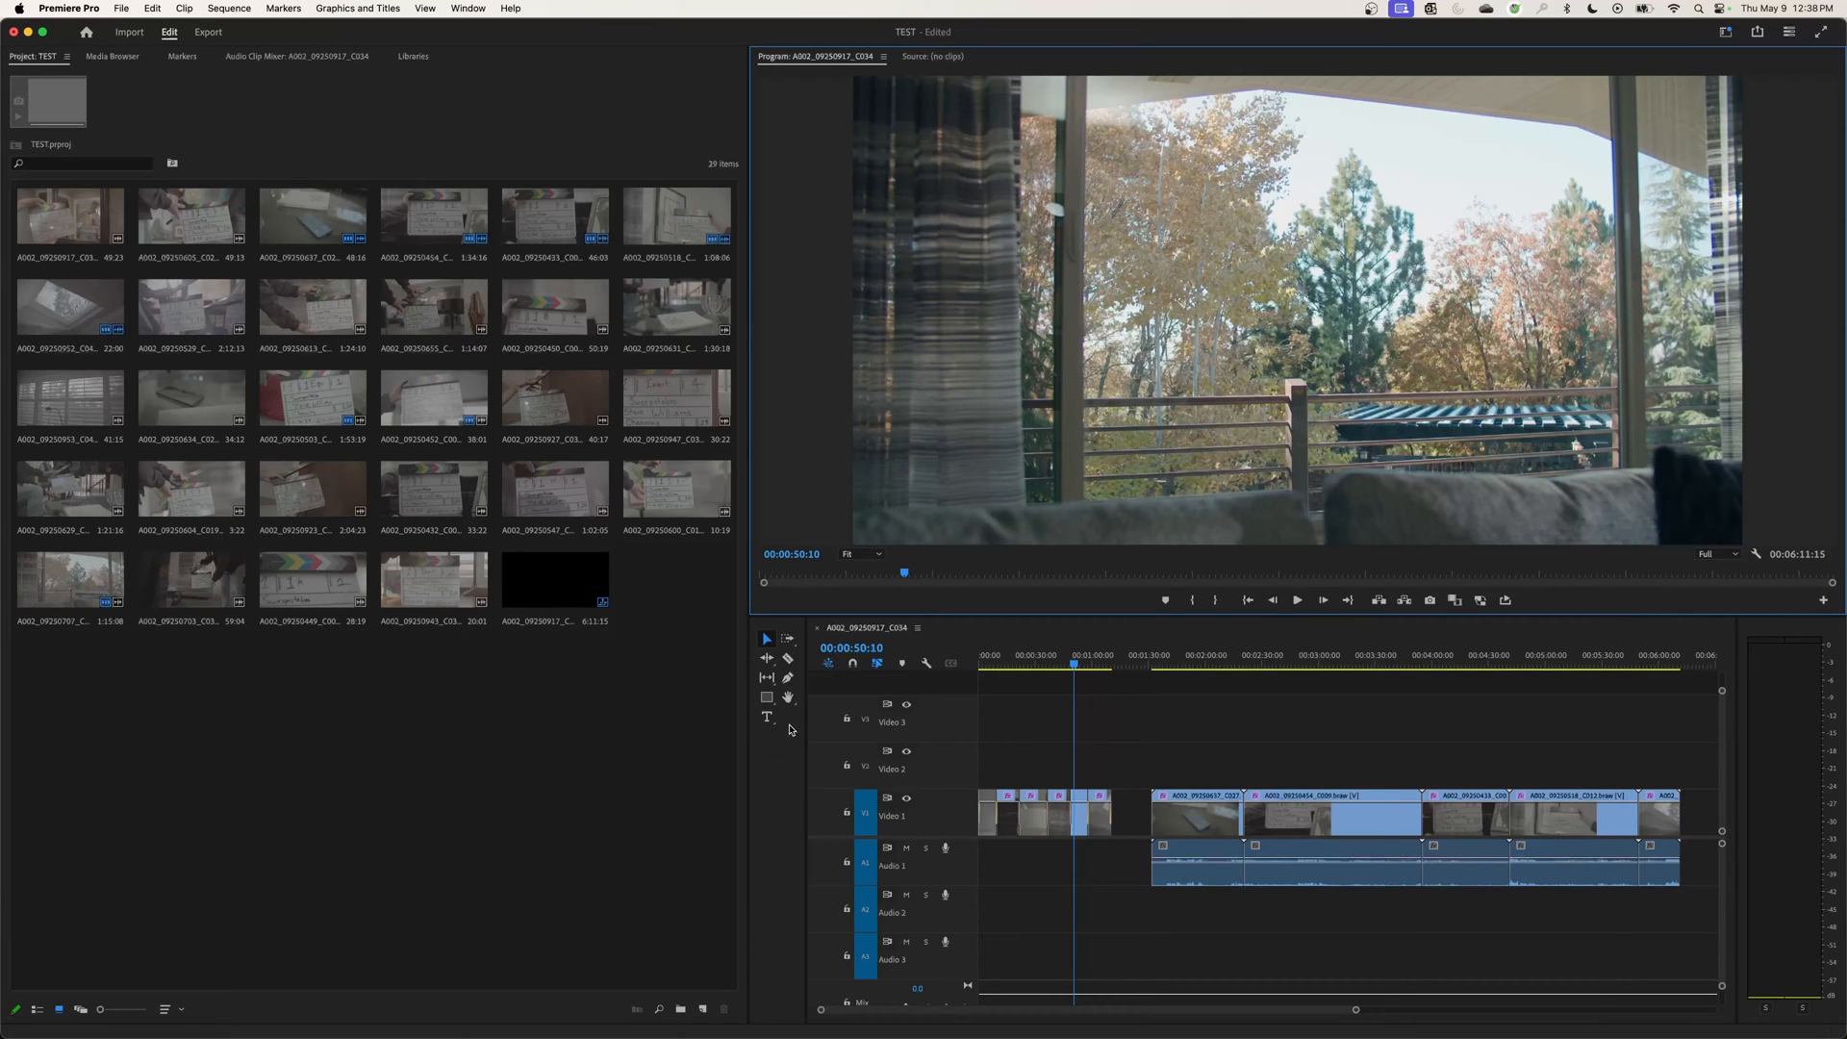
mouse_move(798, 740)
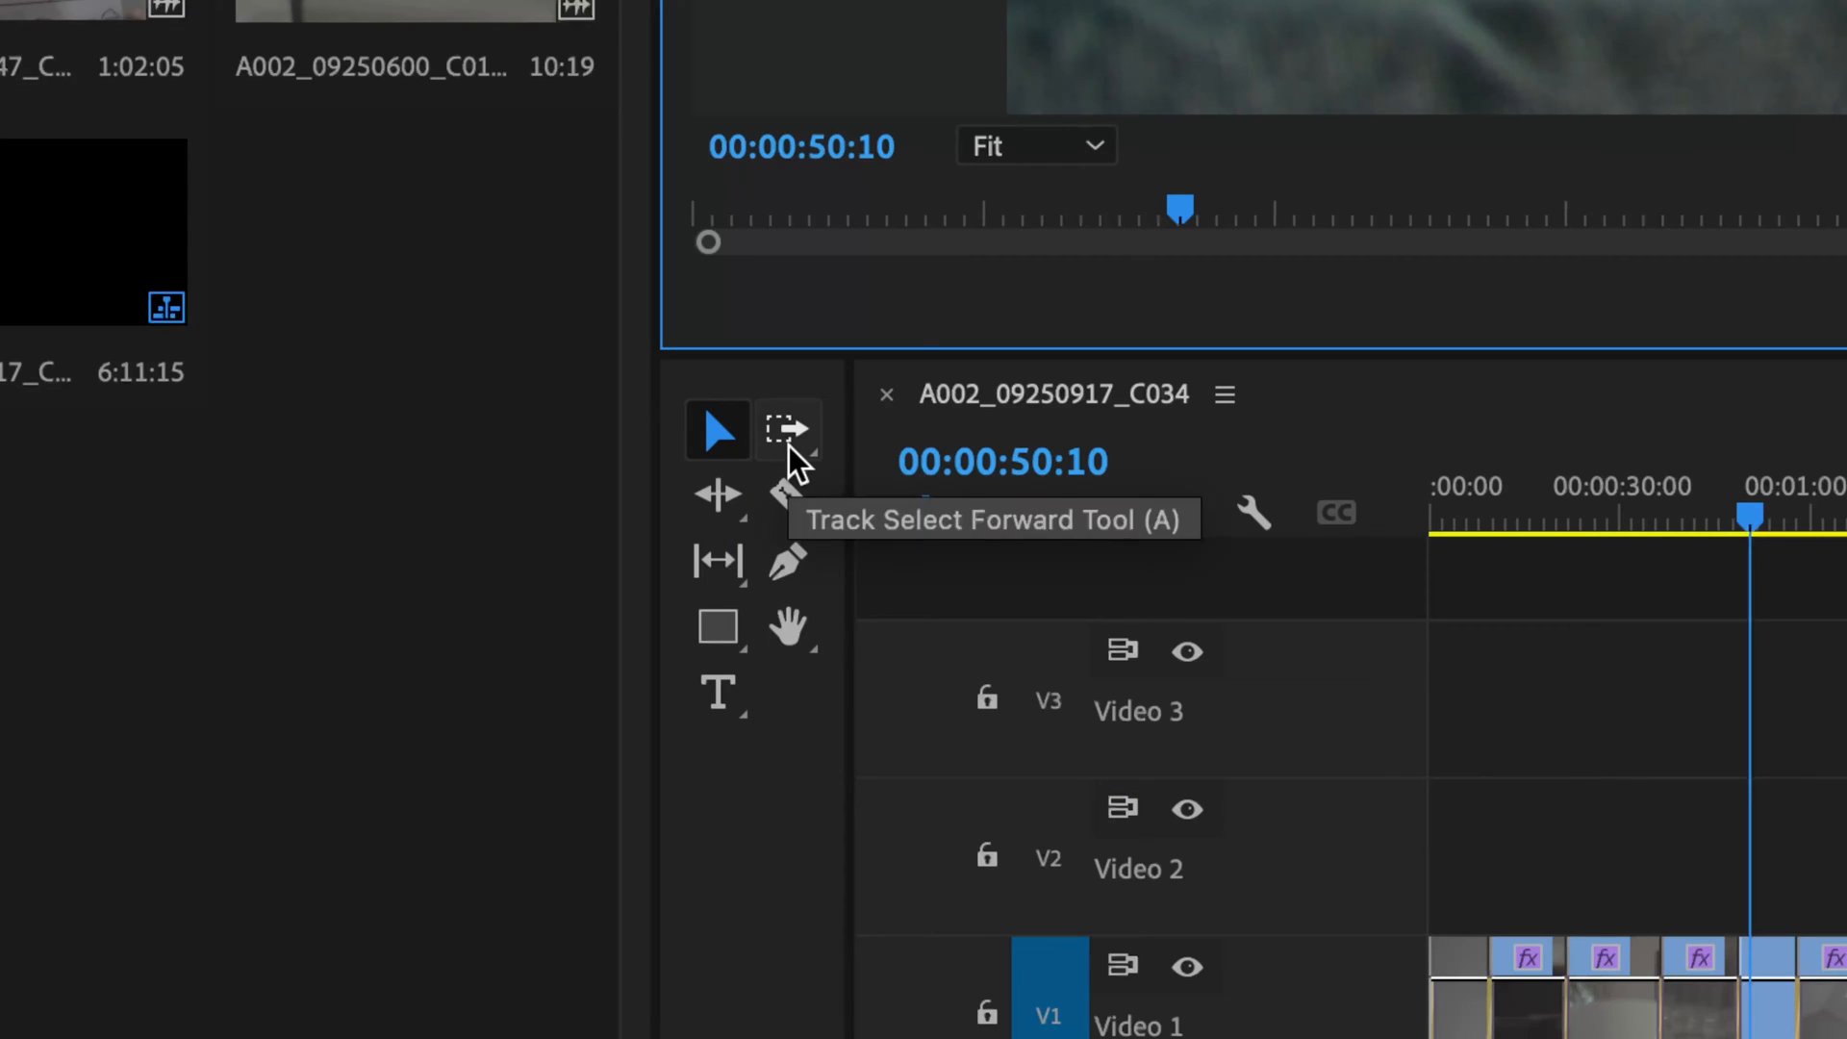
Activate the Track Select Forward Tool to select all clips from a point onward.
left_click(787, 428)
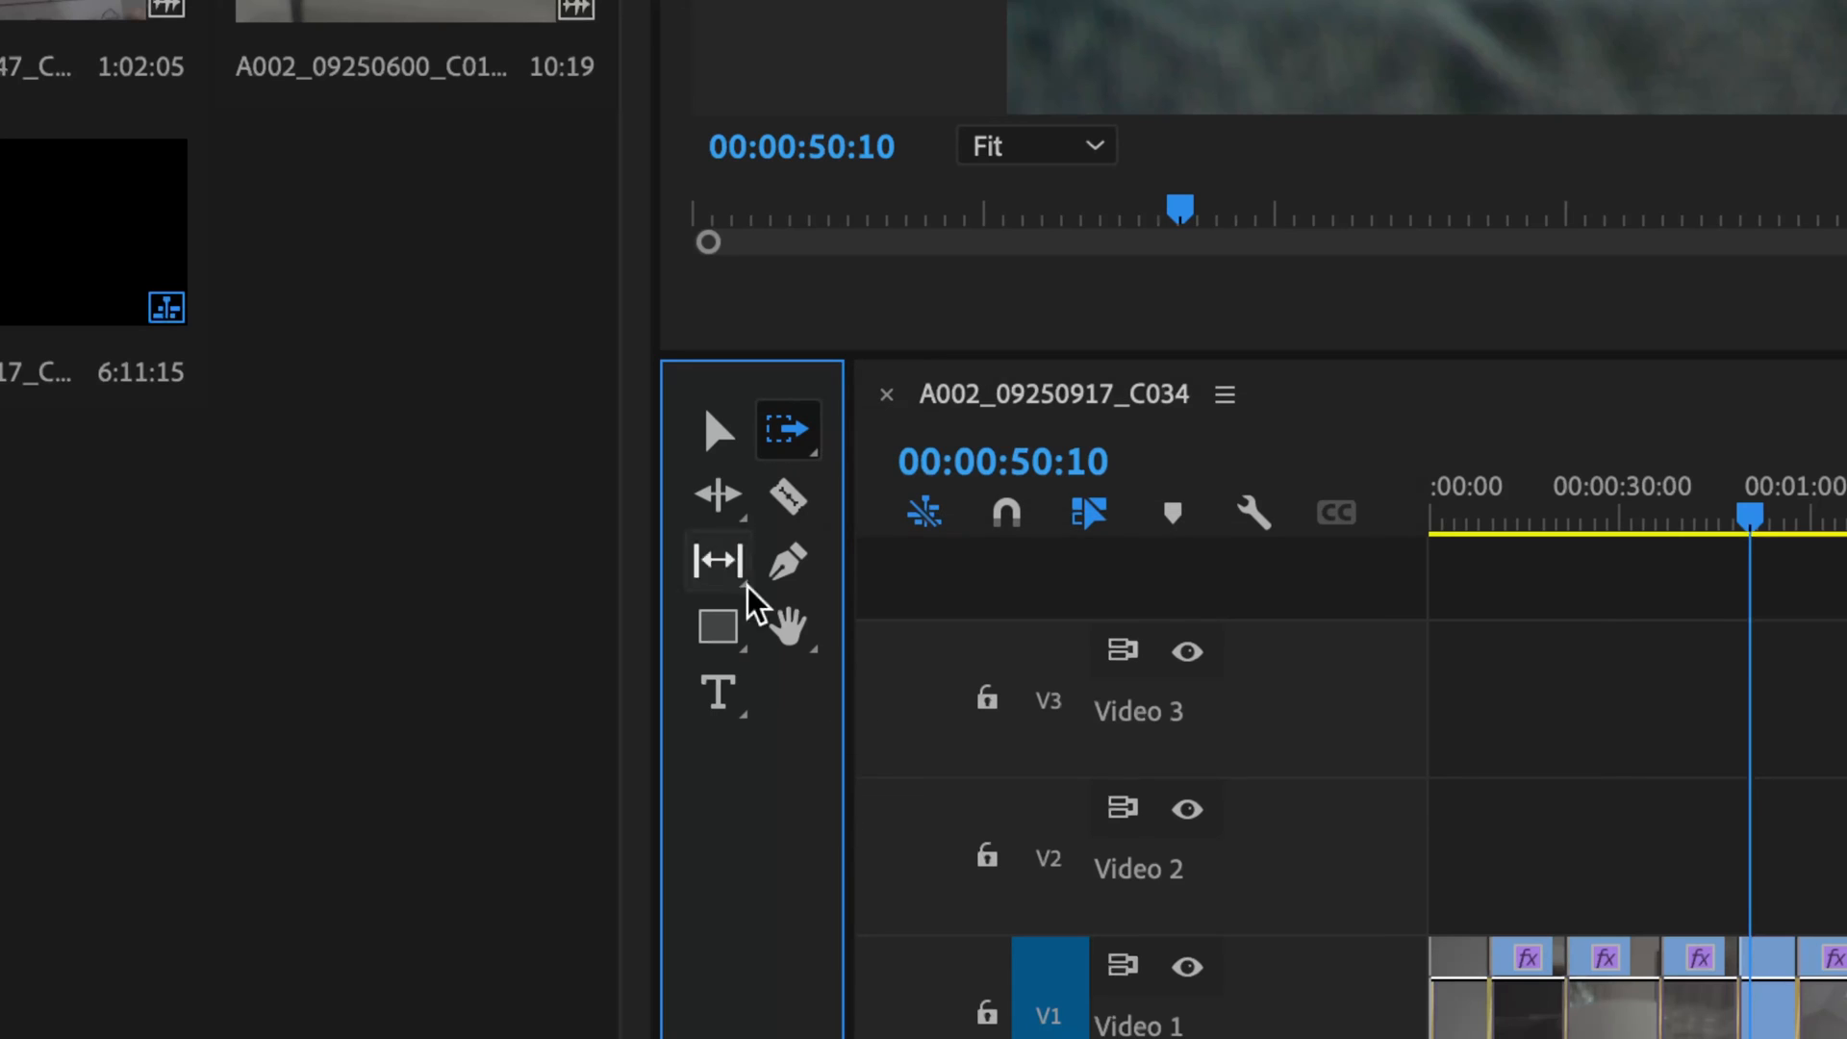
mouse_move(836, 489)
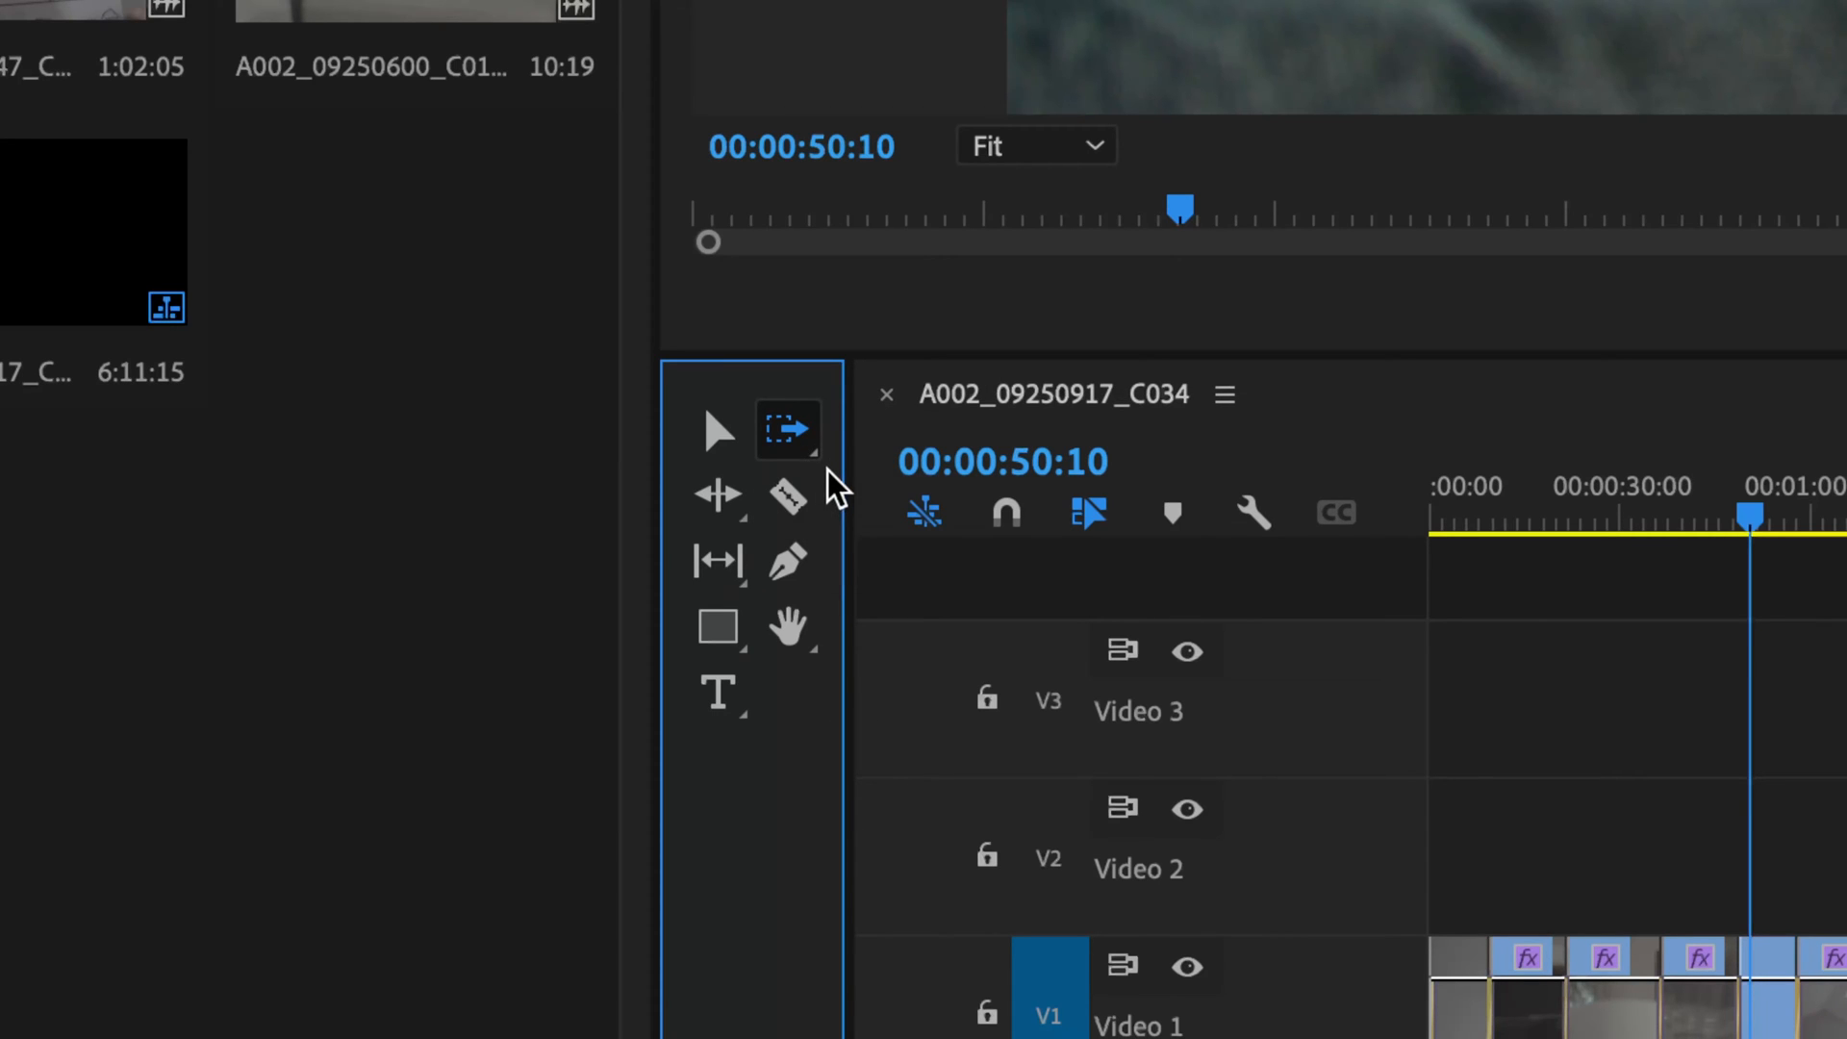
mouse_move(787, 428)
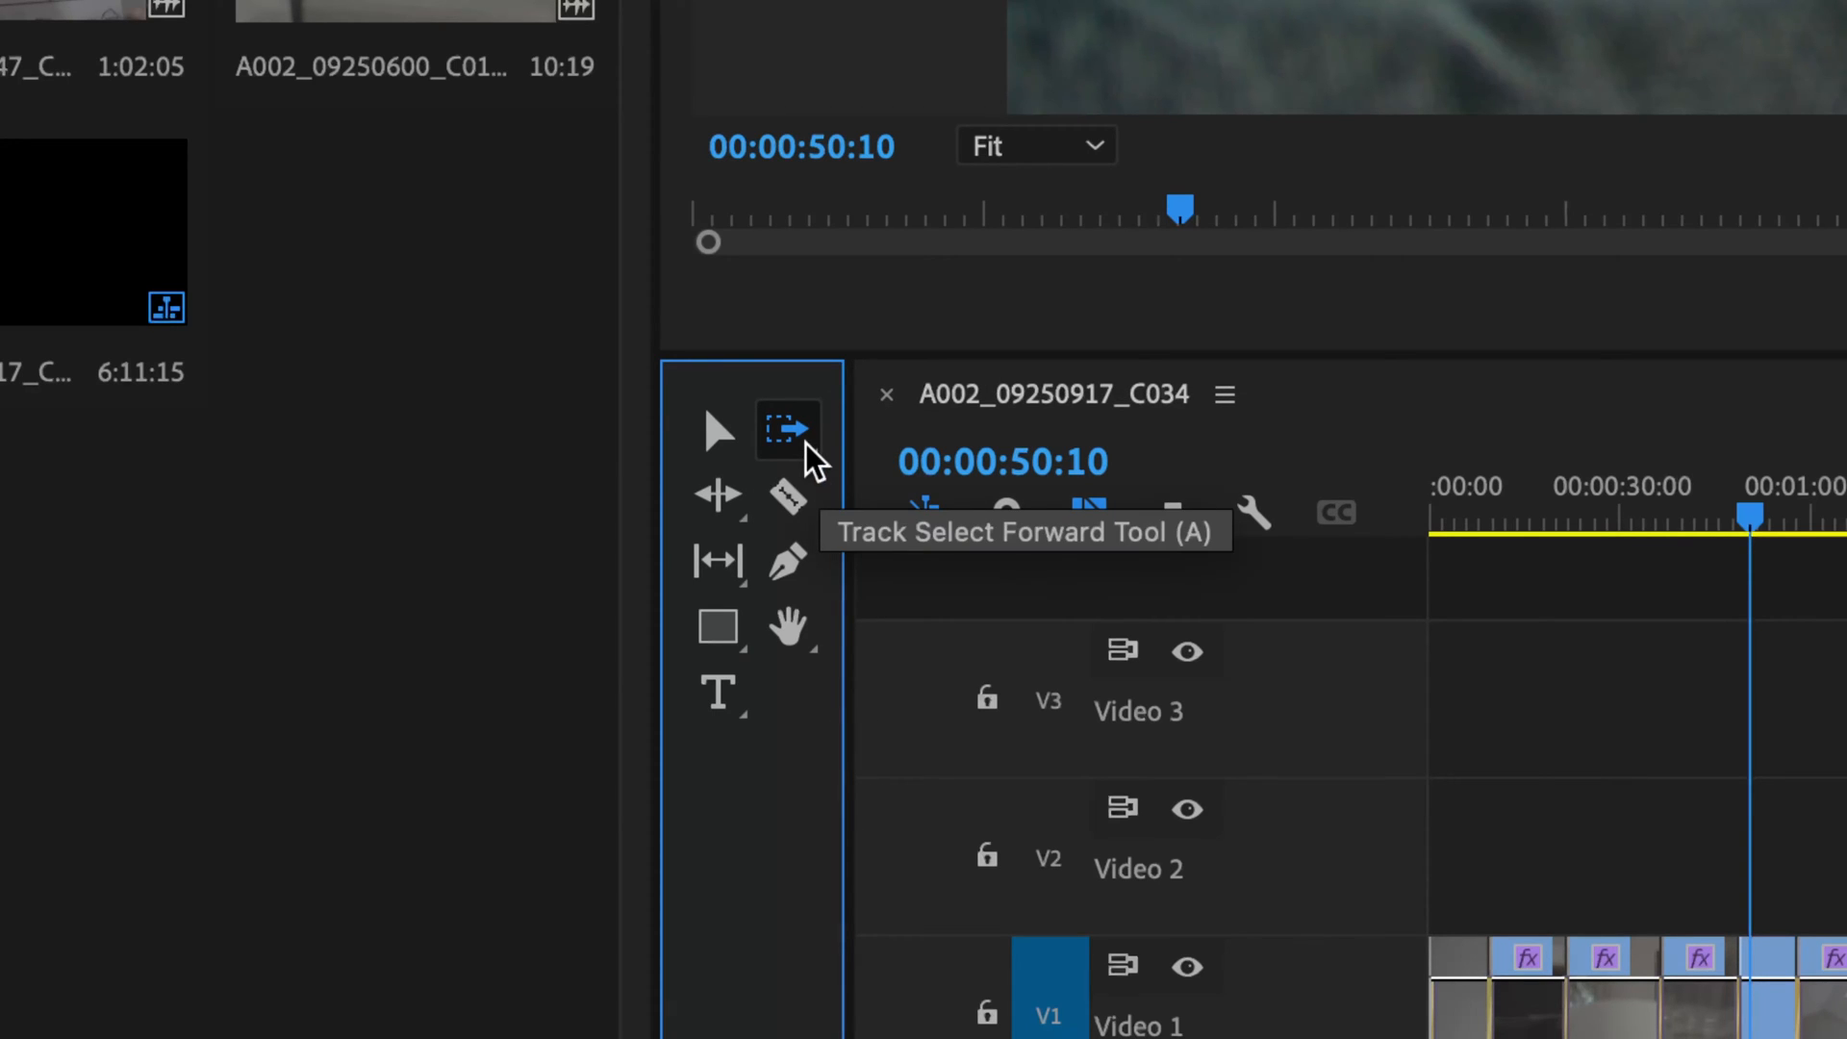
Review the Forward and Backward track select options, then return to the Selection Tool.
left_click(787, 427)
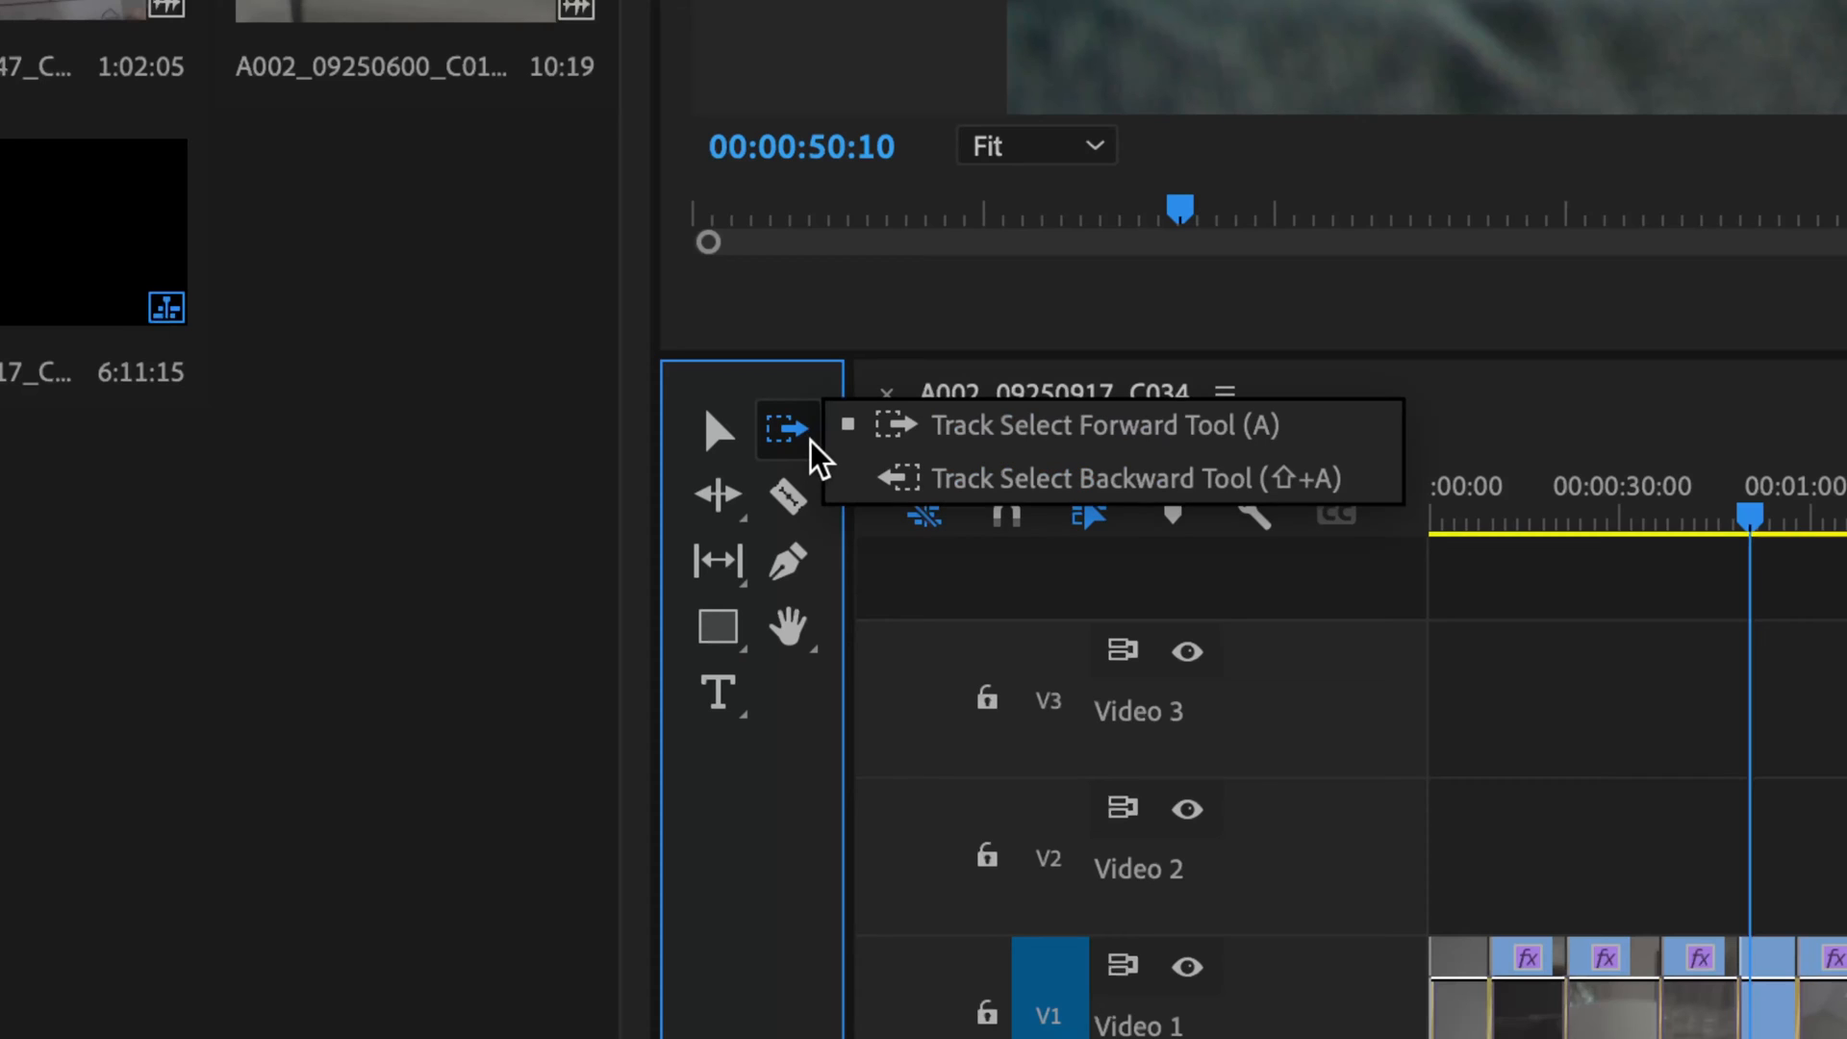
mouse_move(913, 477)
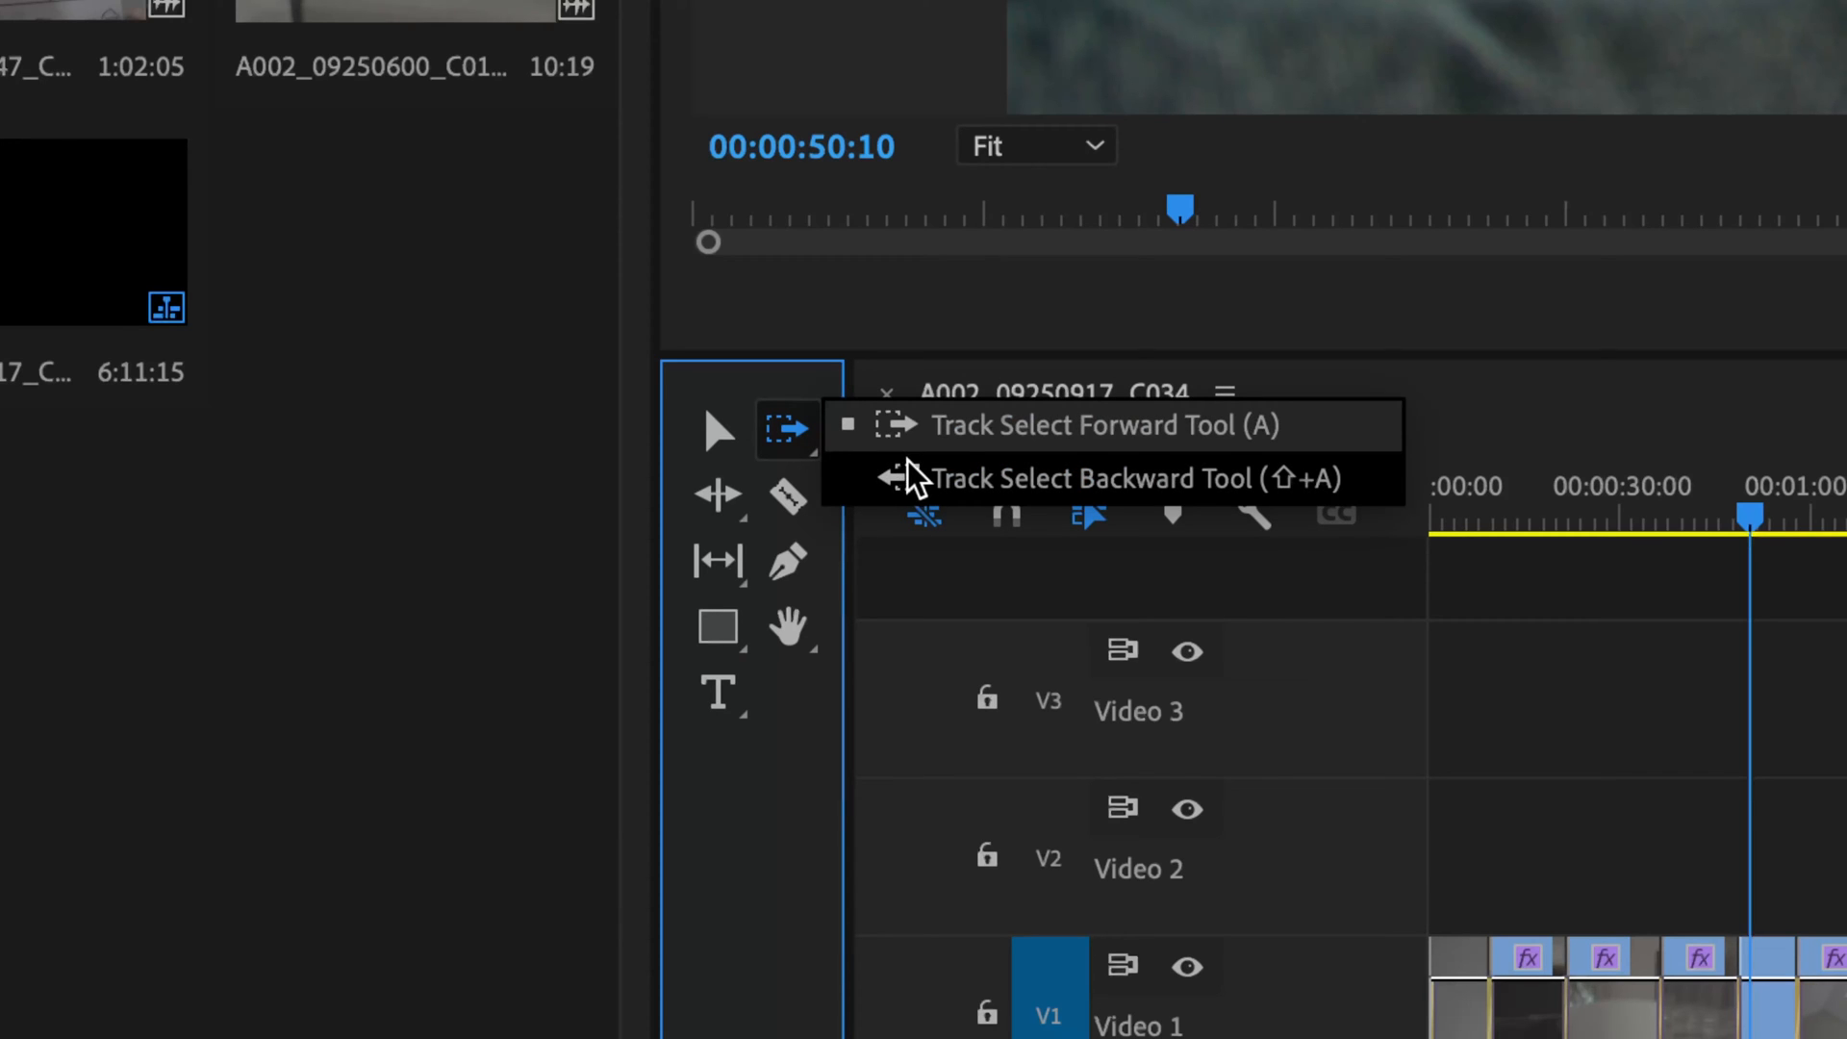
mouse_move(1013, 487)
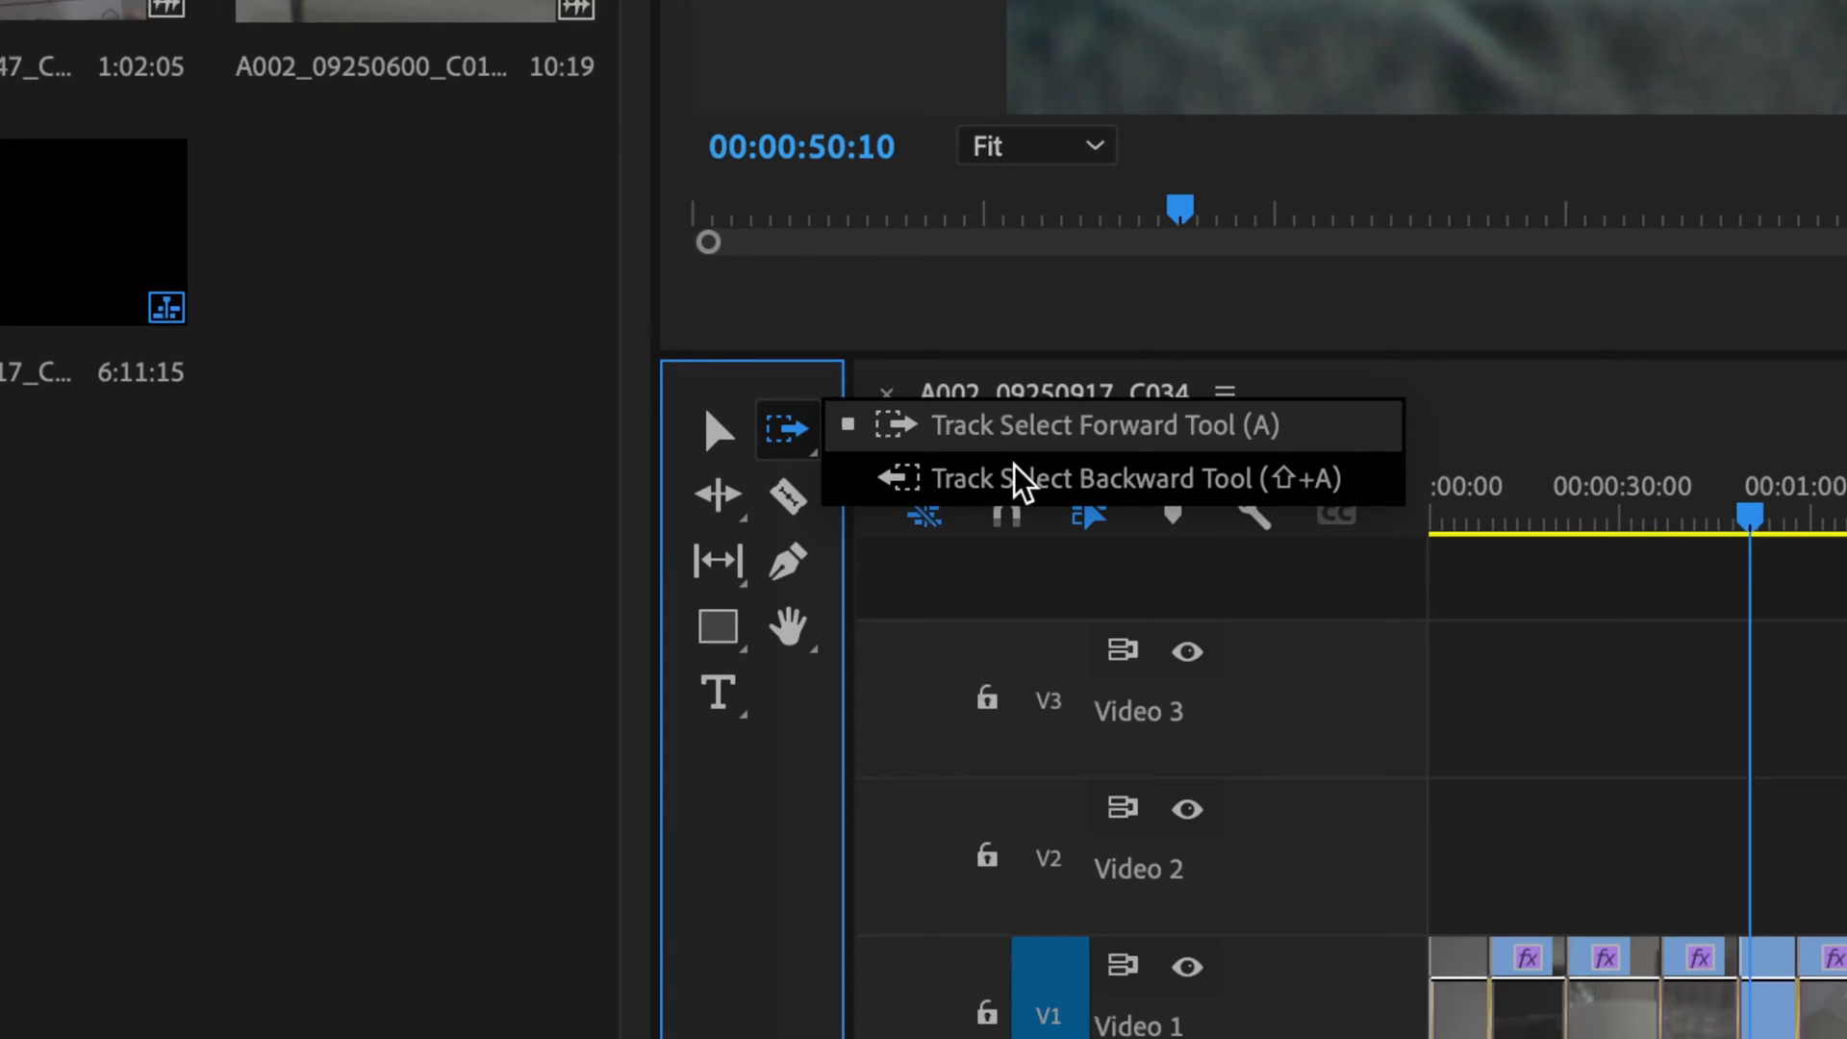
mouse_move(1266, 436)
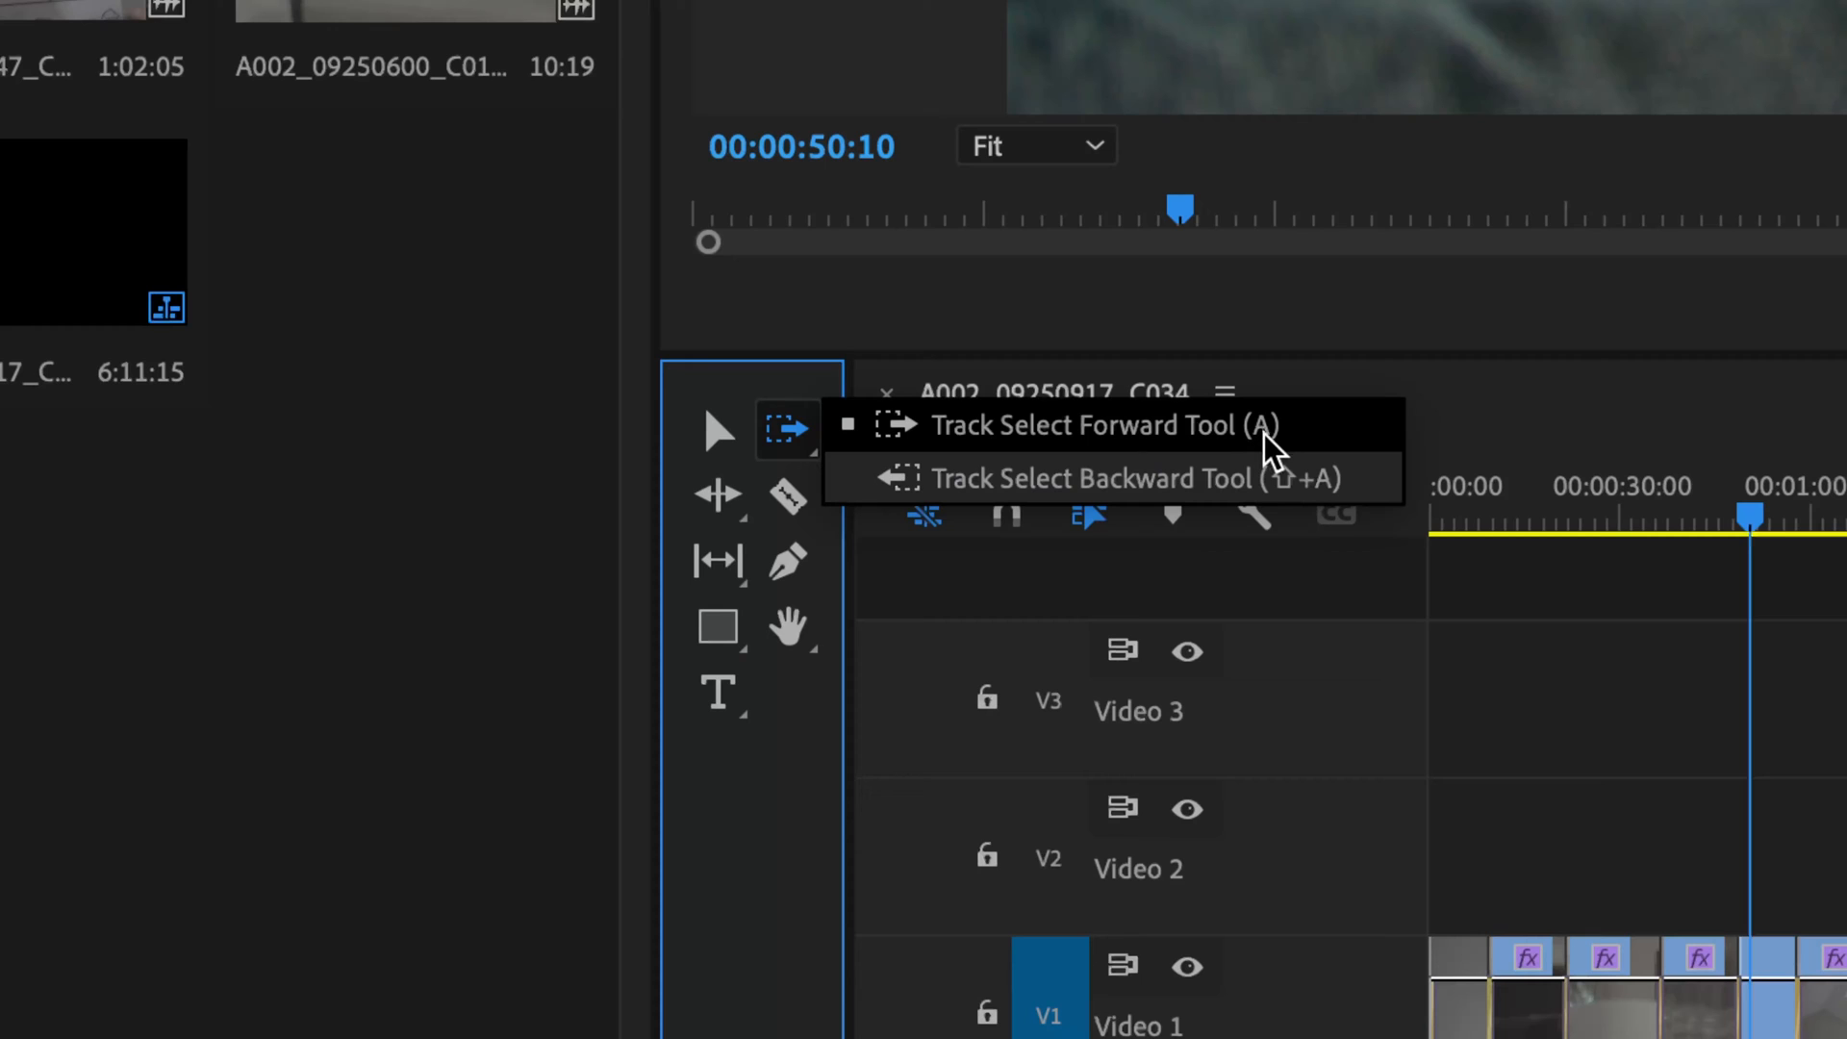
mouse_move(1046, 674)
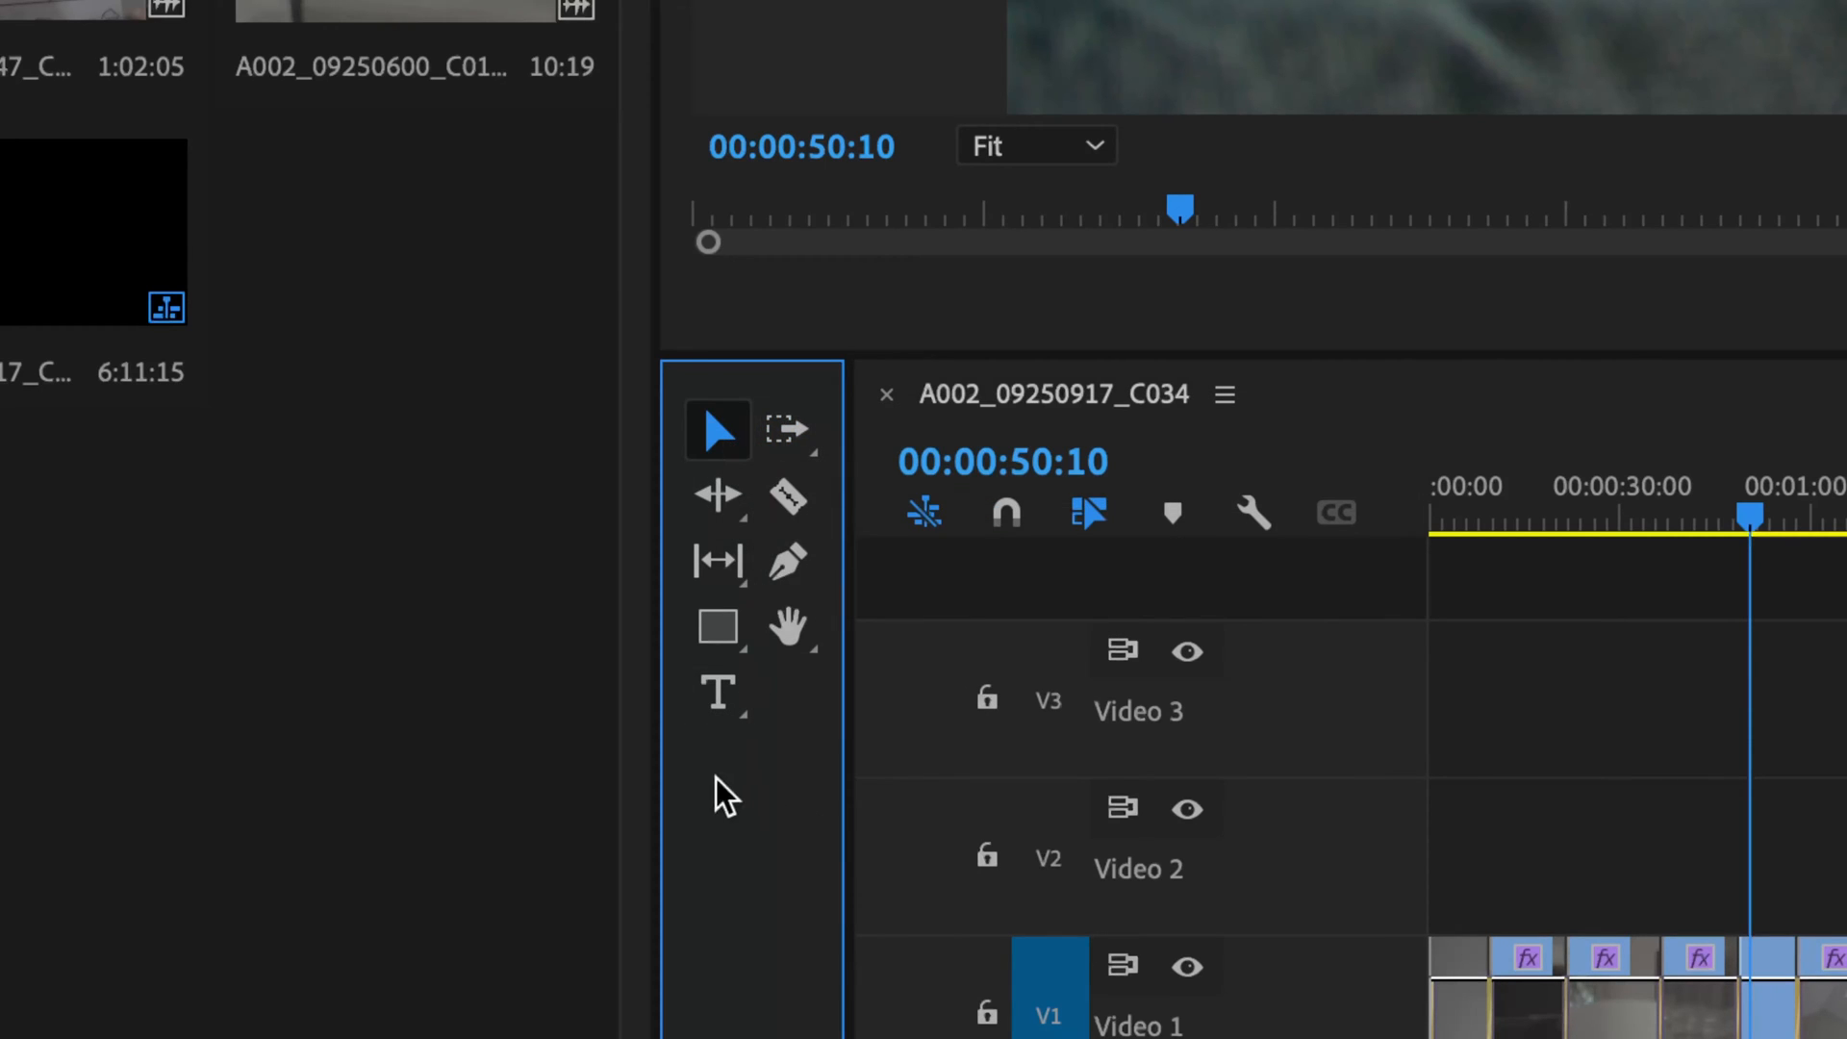
mouse_move(798, 872)
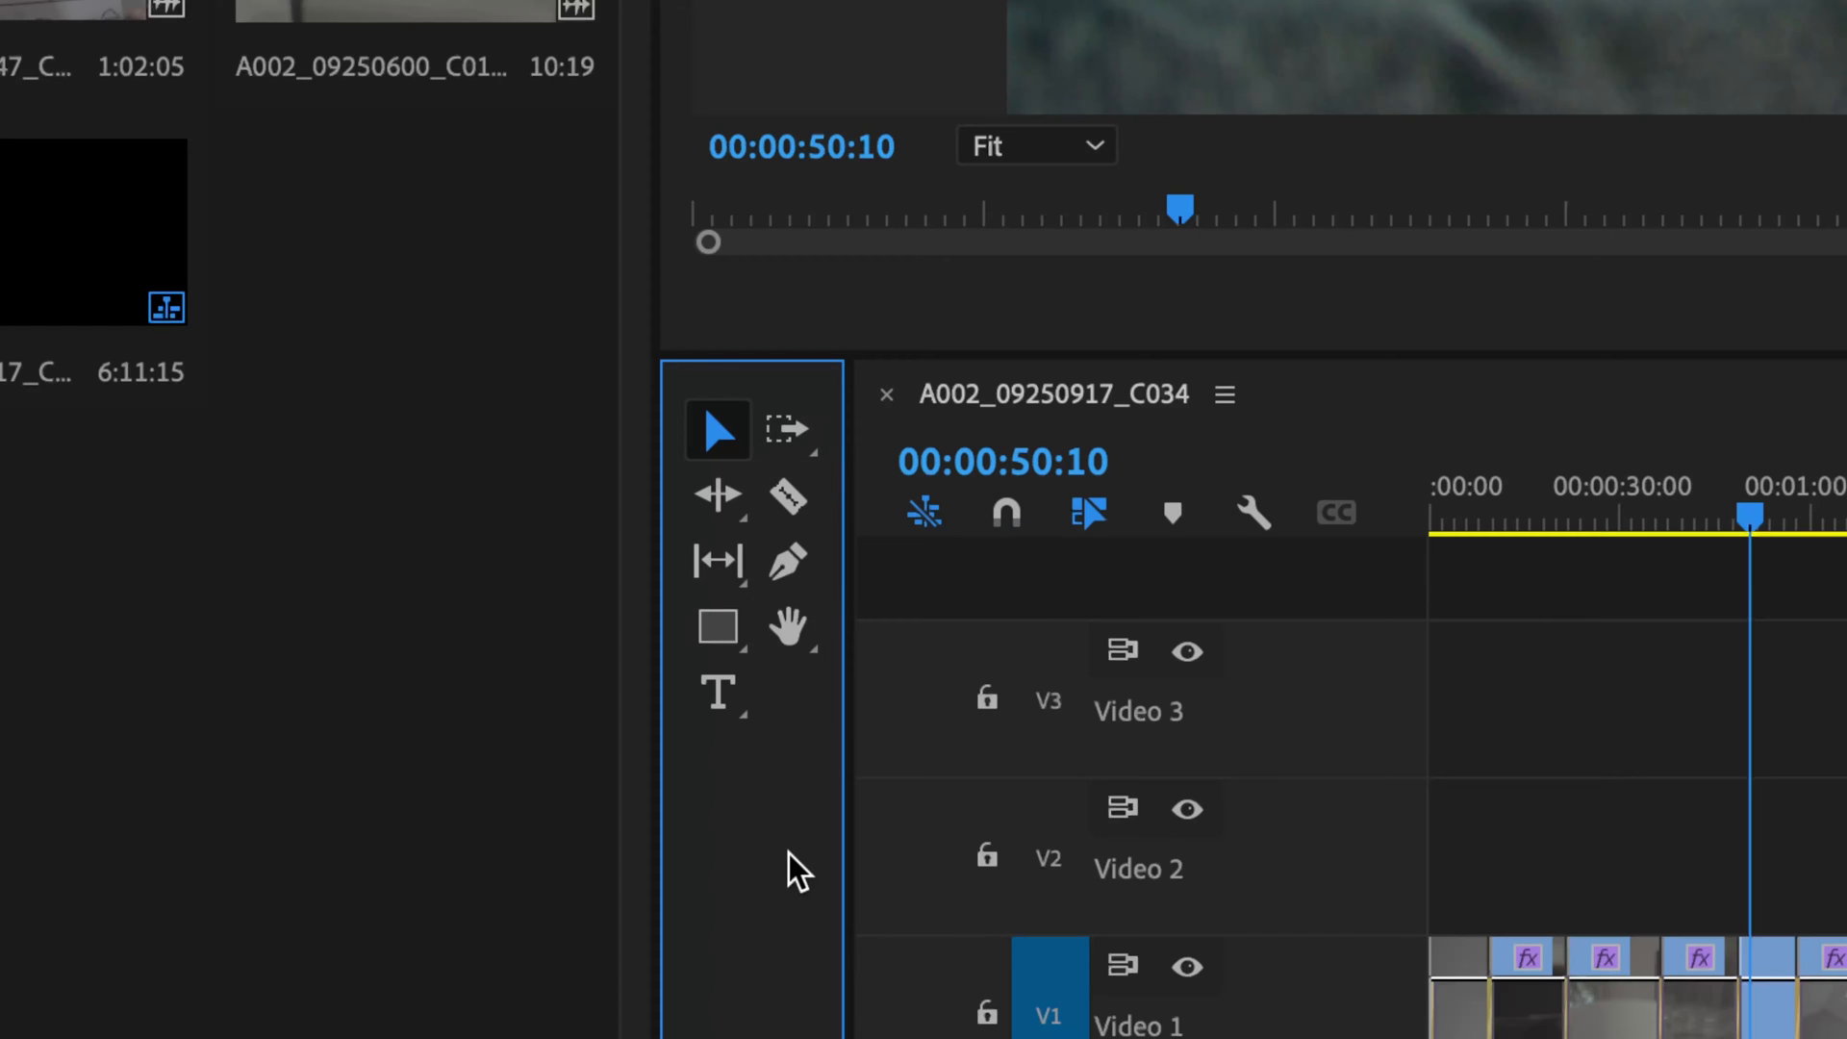
left_click(789, 427)
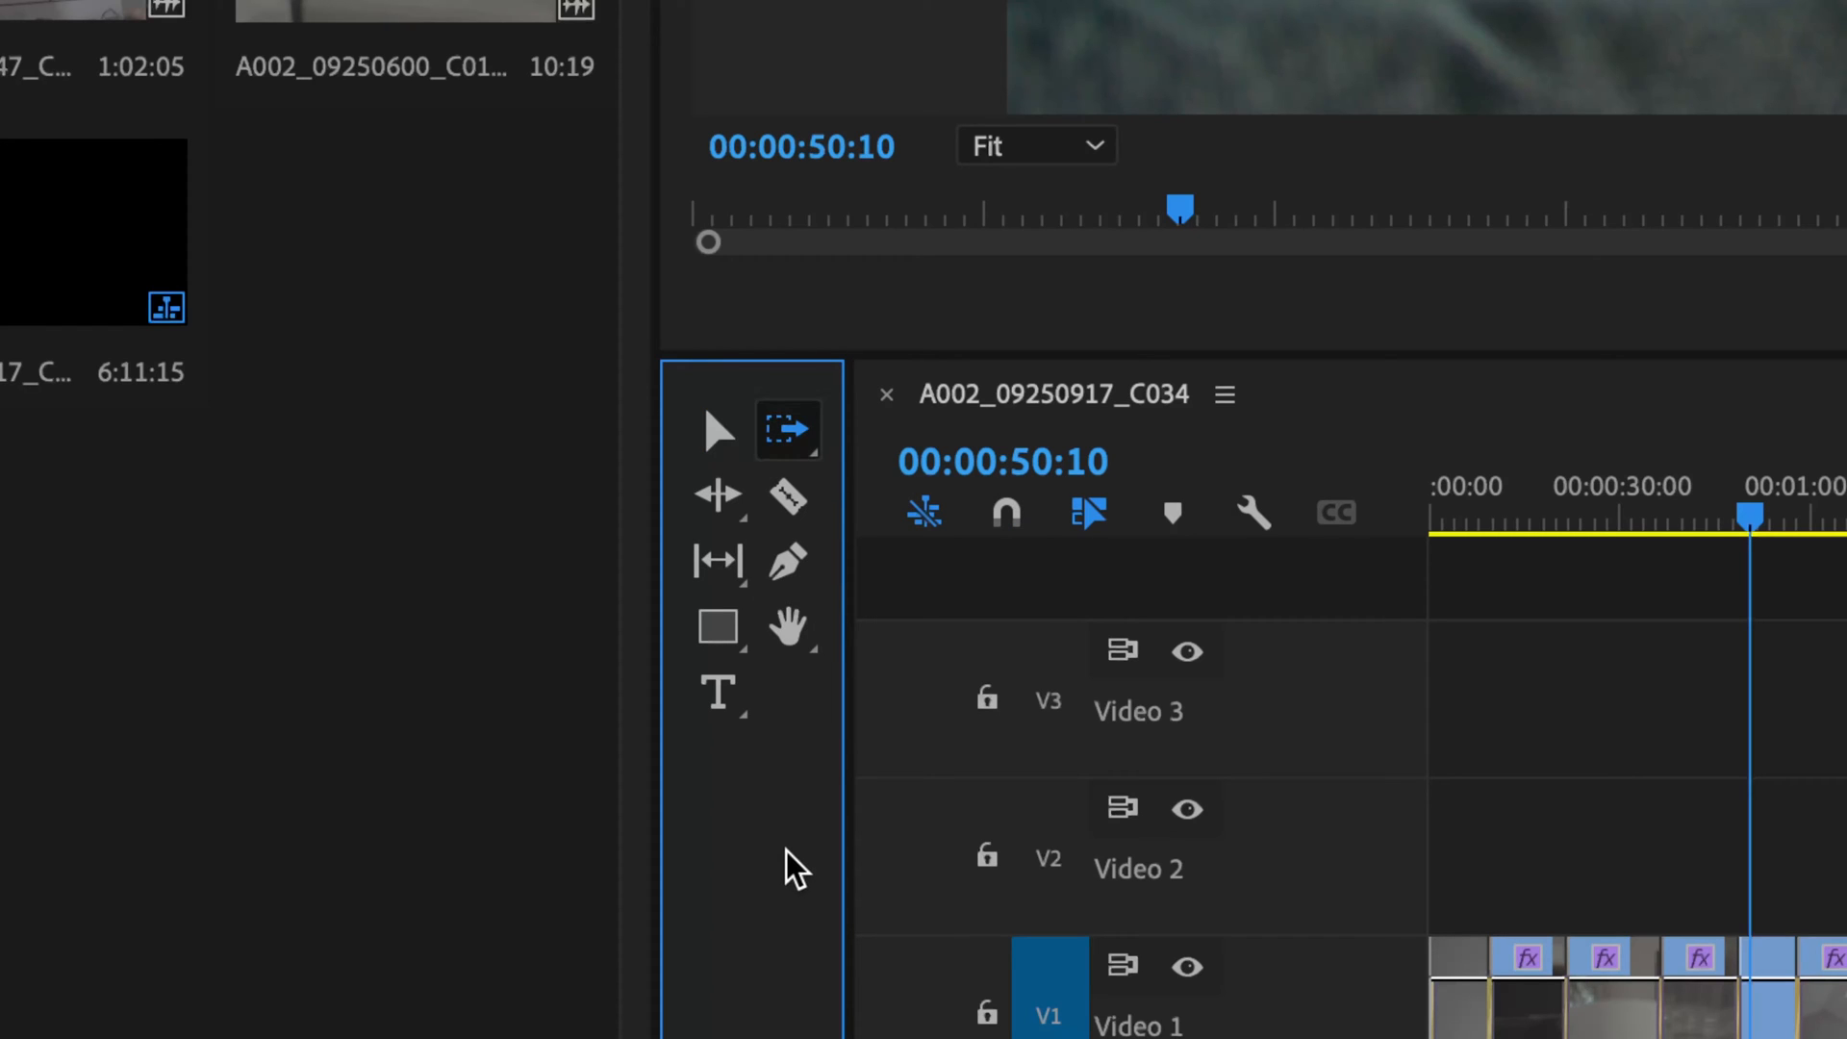
mouse_move(778, 836)
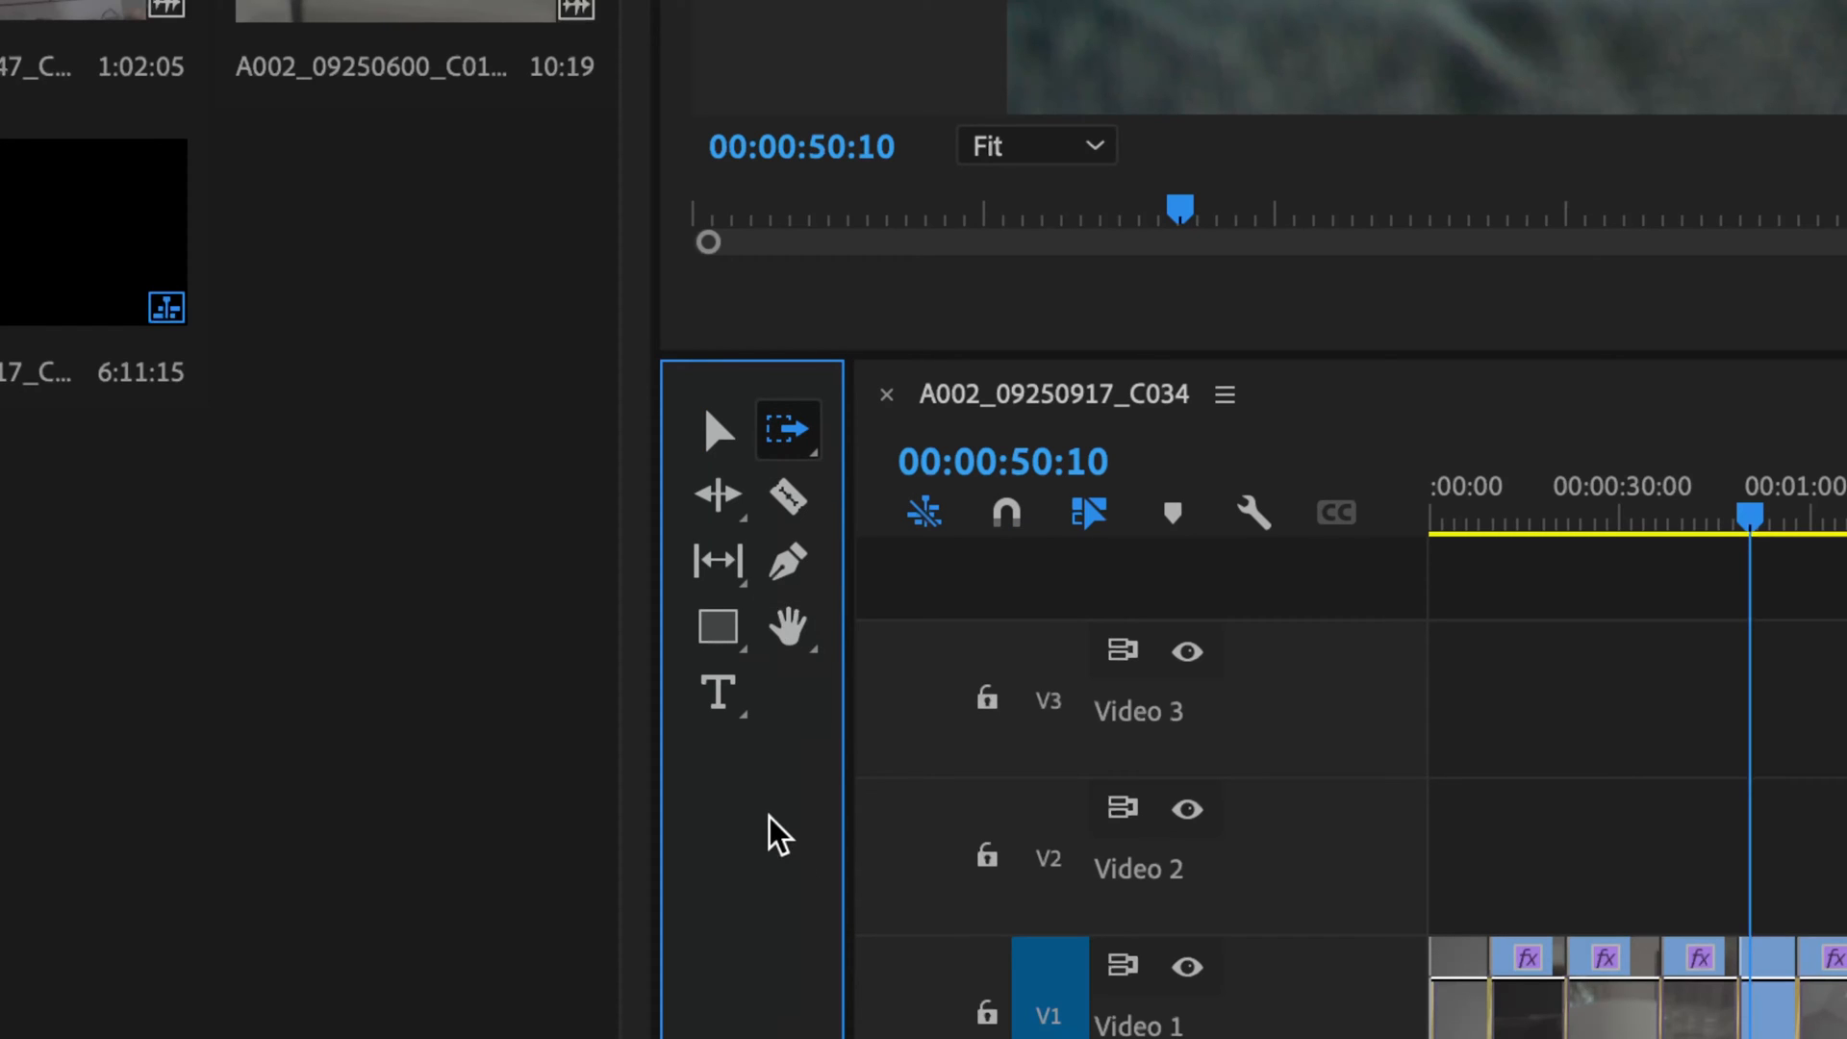
mouse_move(780, 796)
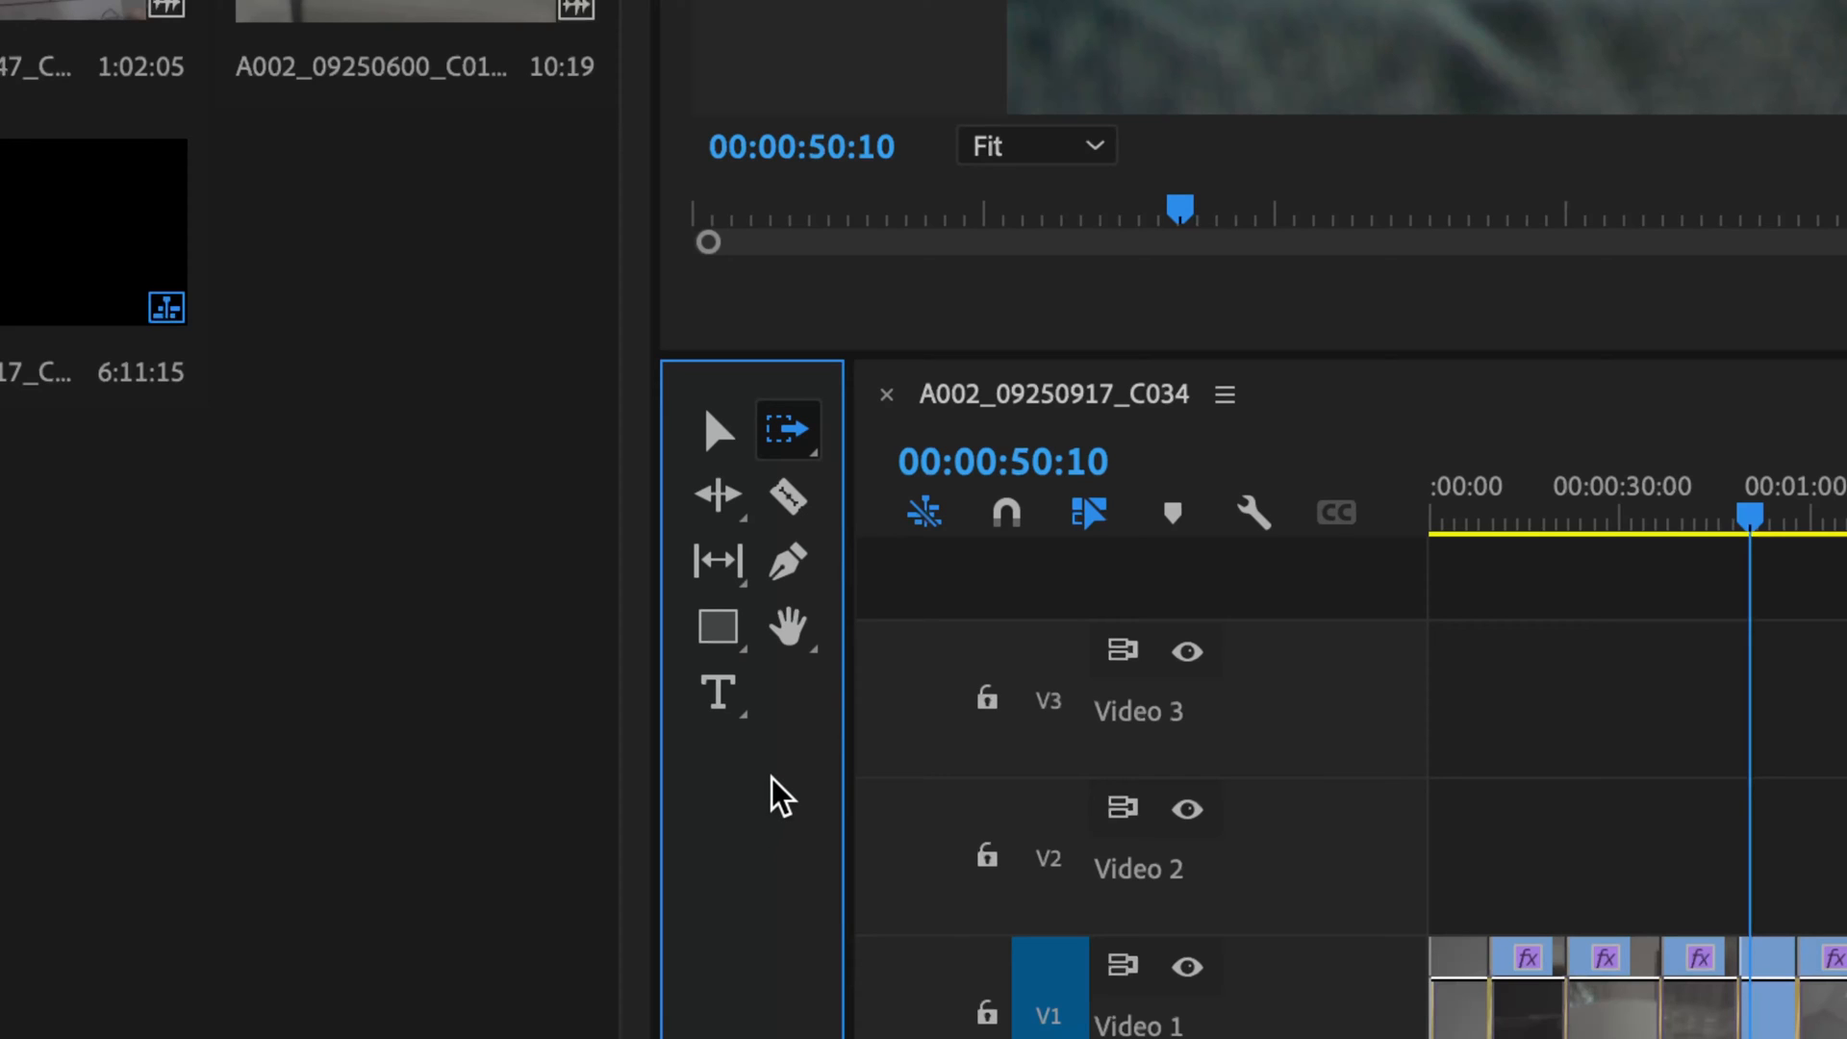
left_click(787, 427)
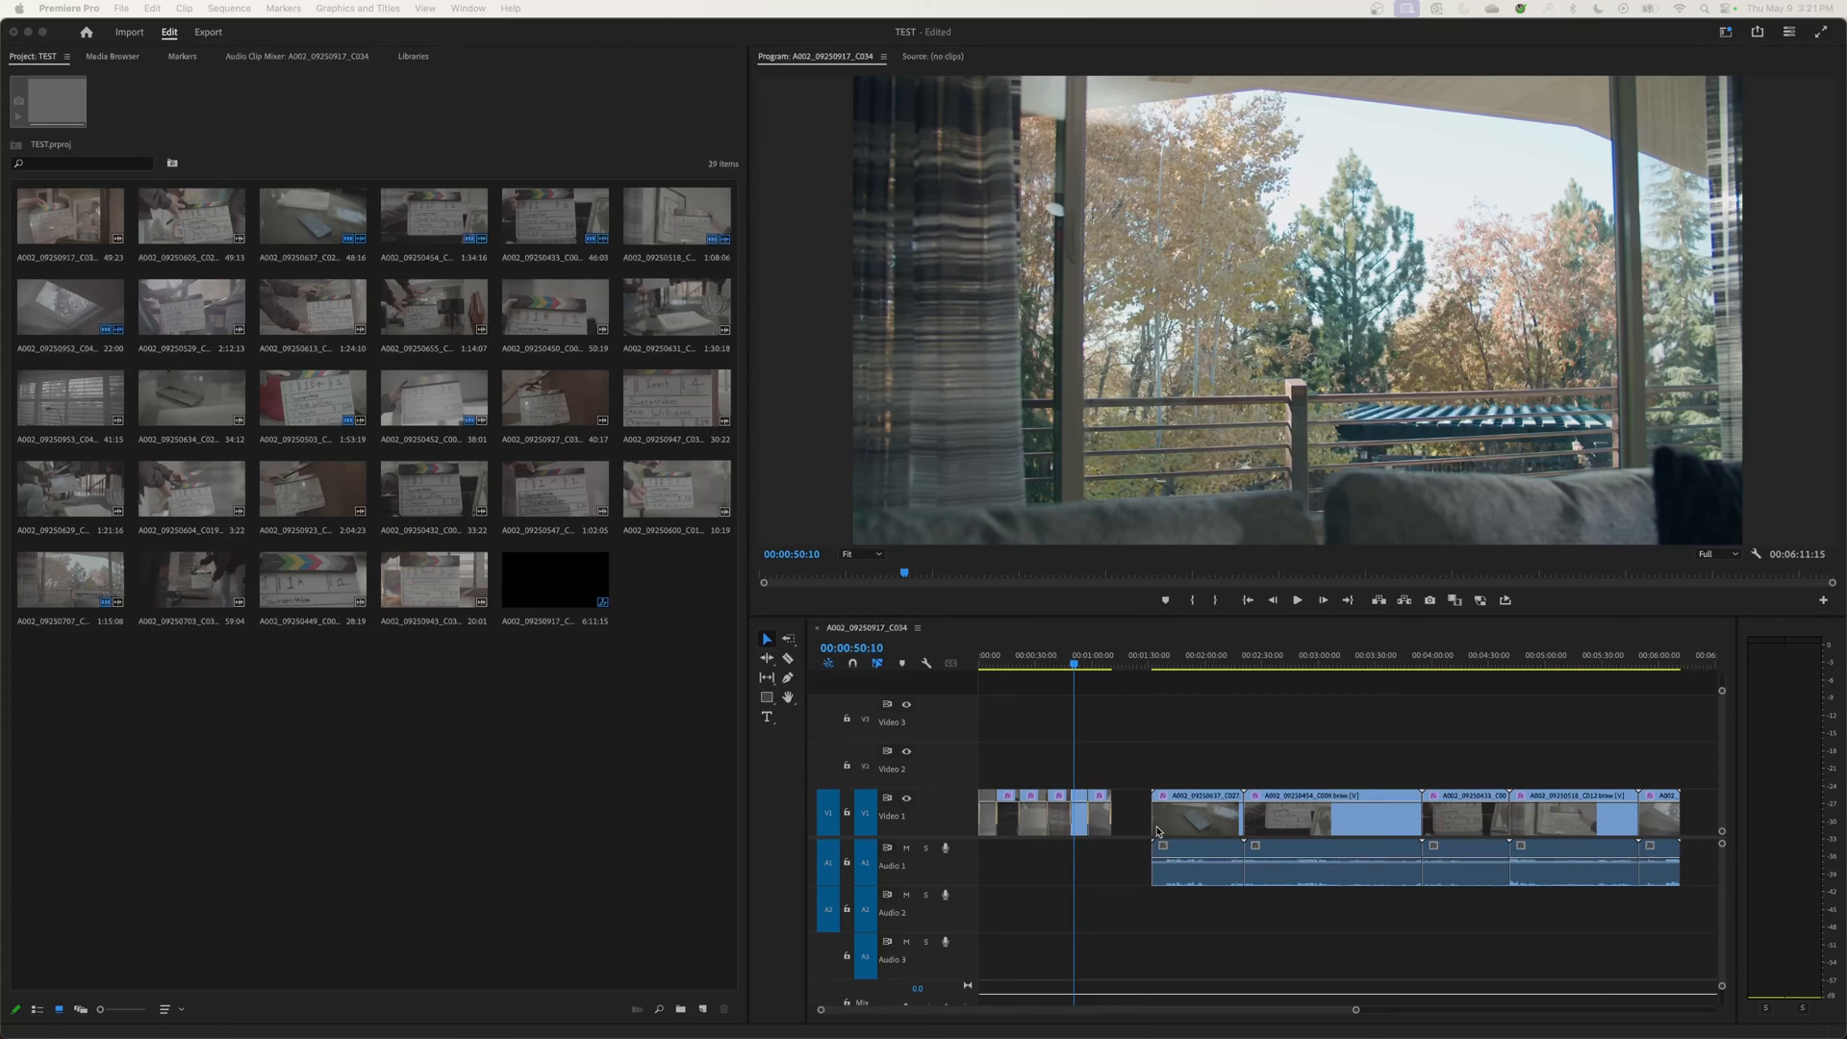
mouse_move(1129, 852)
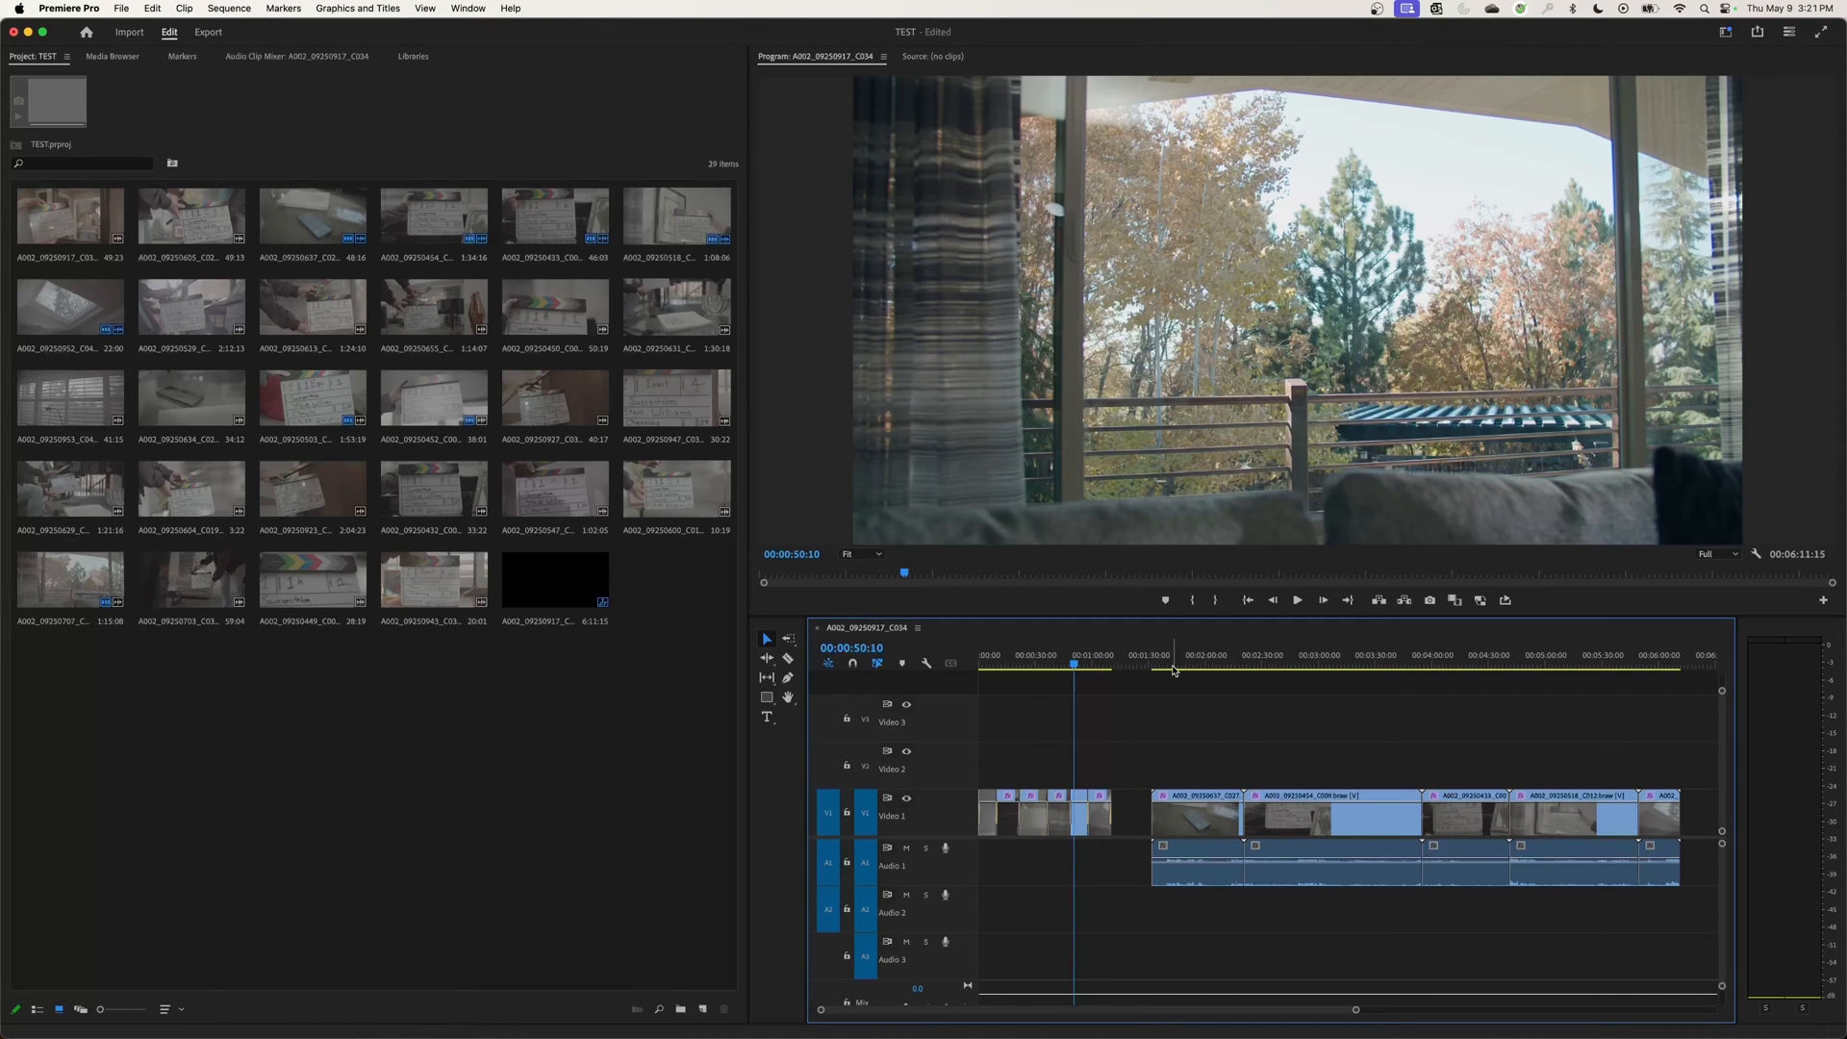
Select the Video 1 clips from the chosen clip through the sequence end.
left_click(1174, 665)
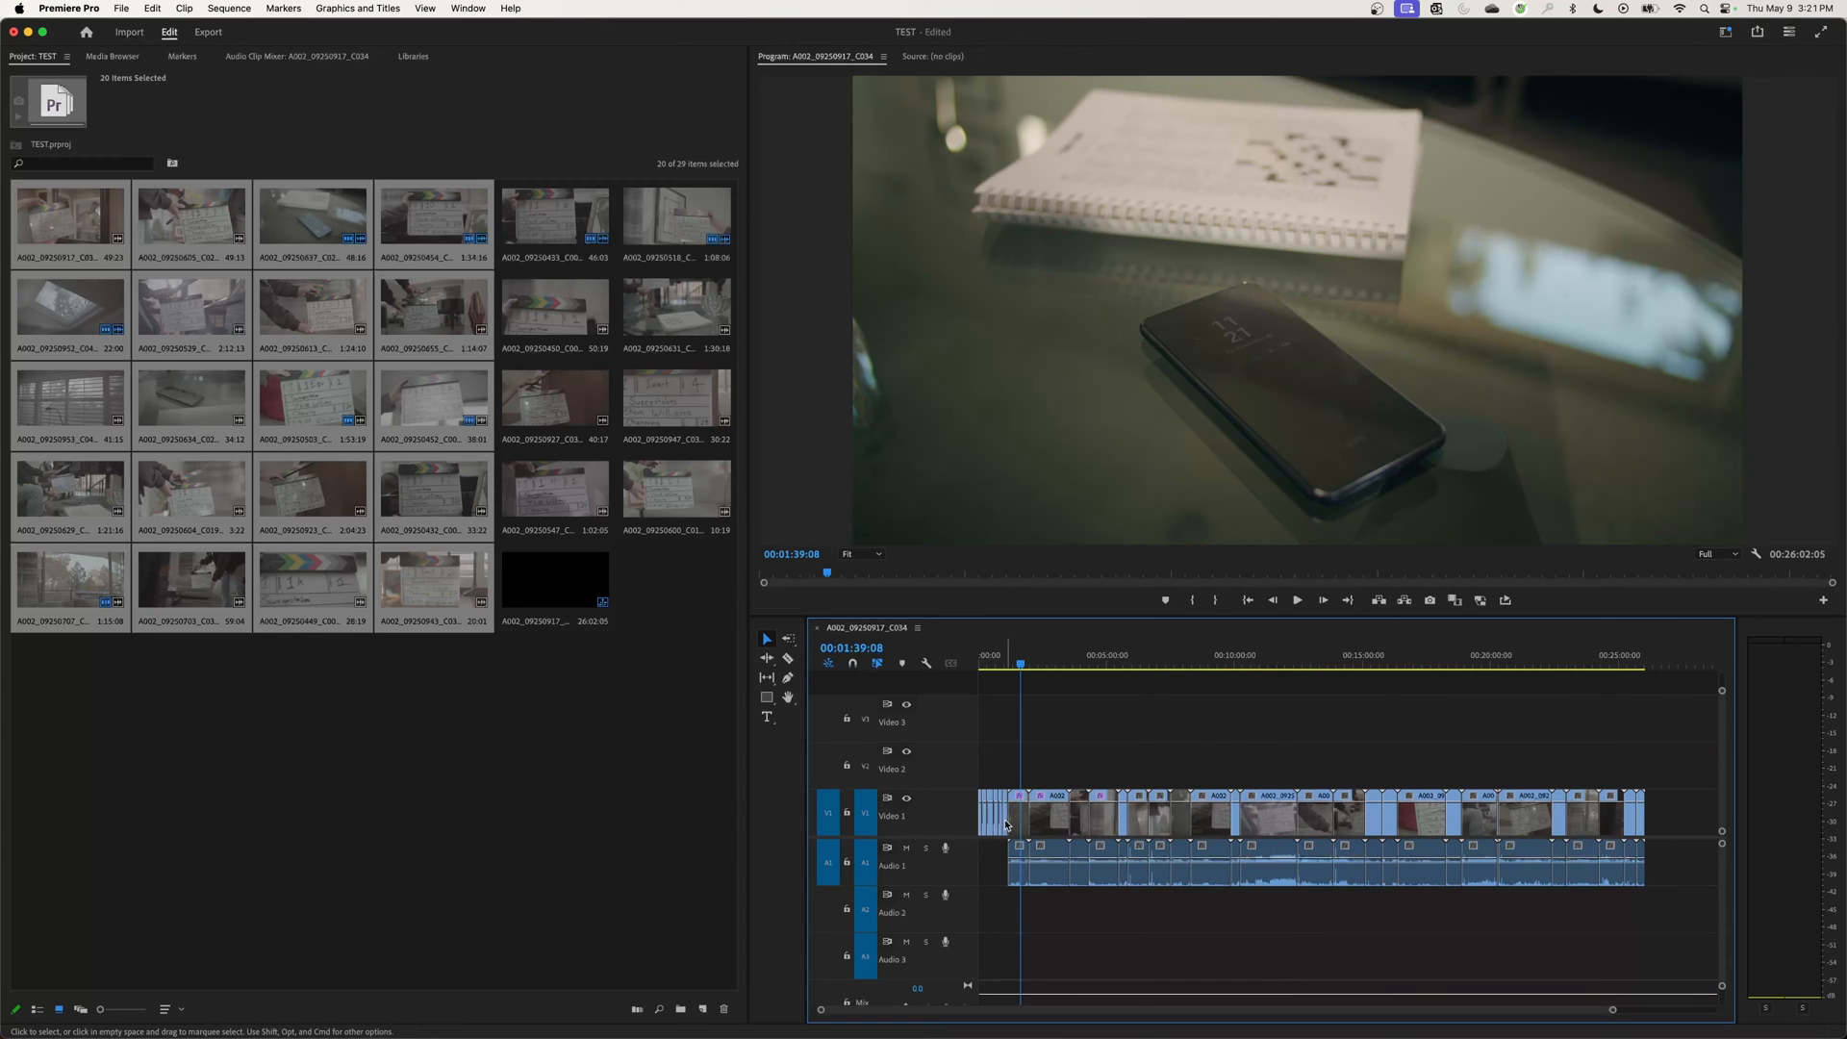
mouse_move(1649, 817)
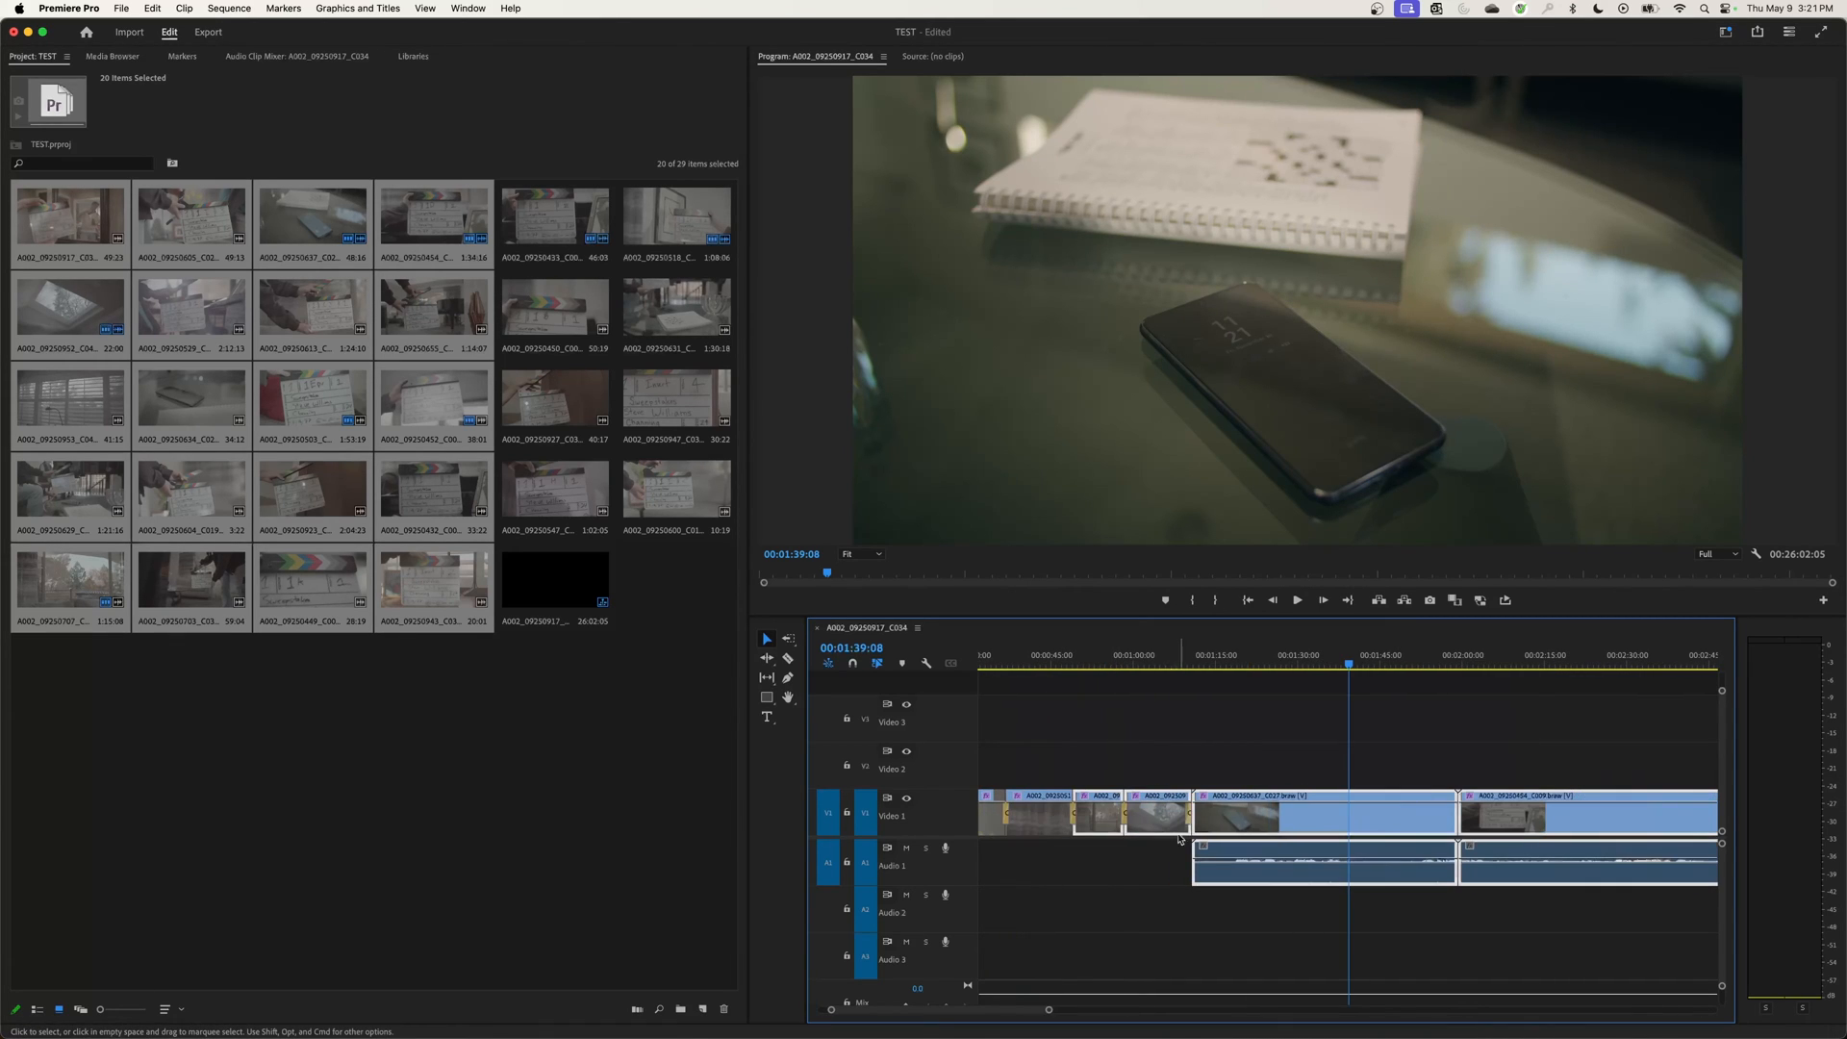
mouse_move(1145, 767)
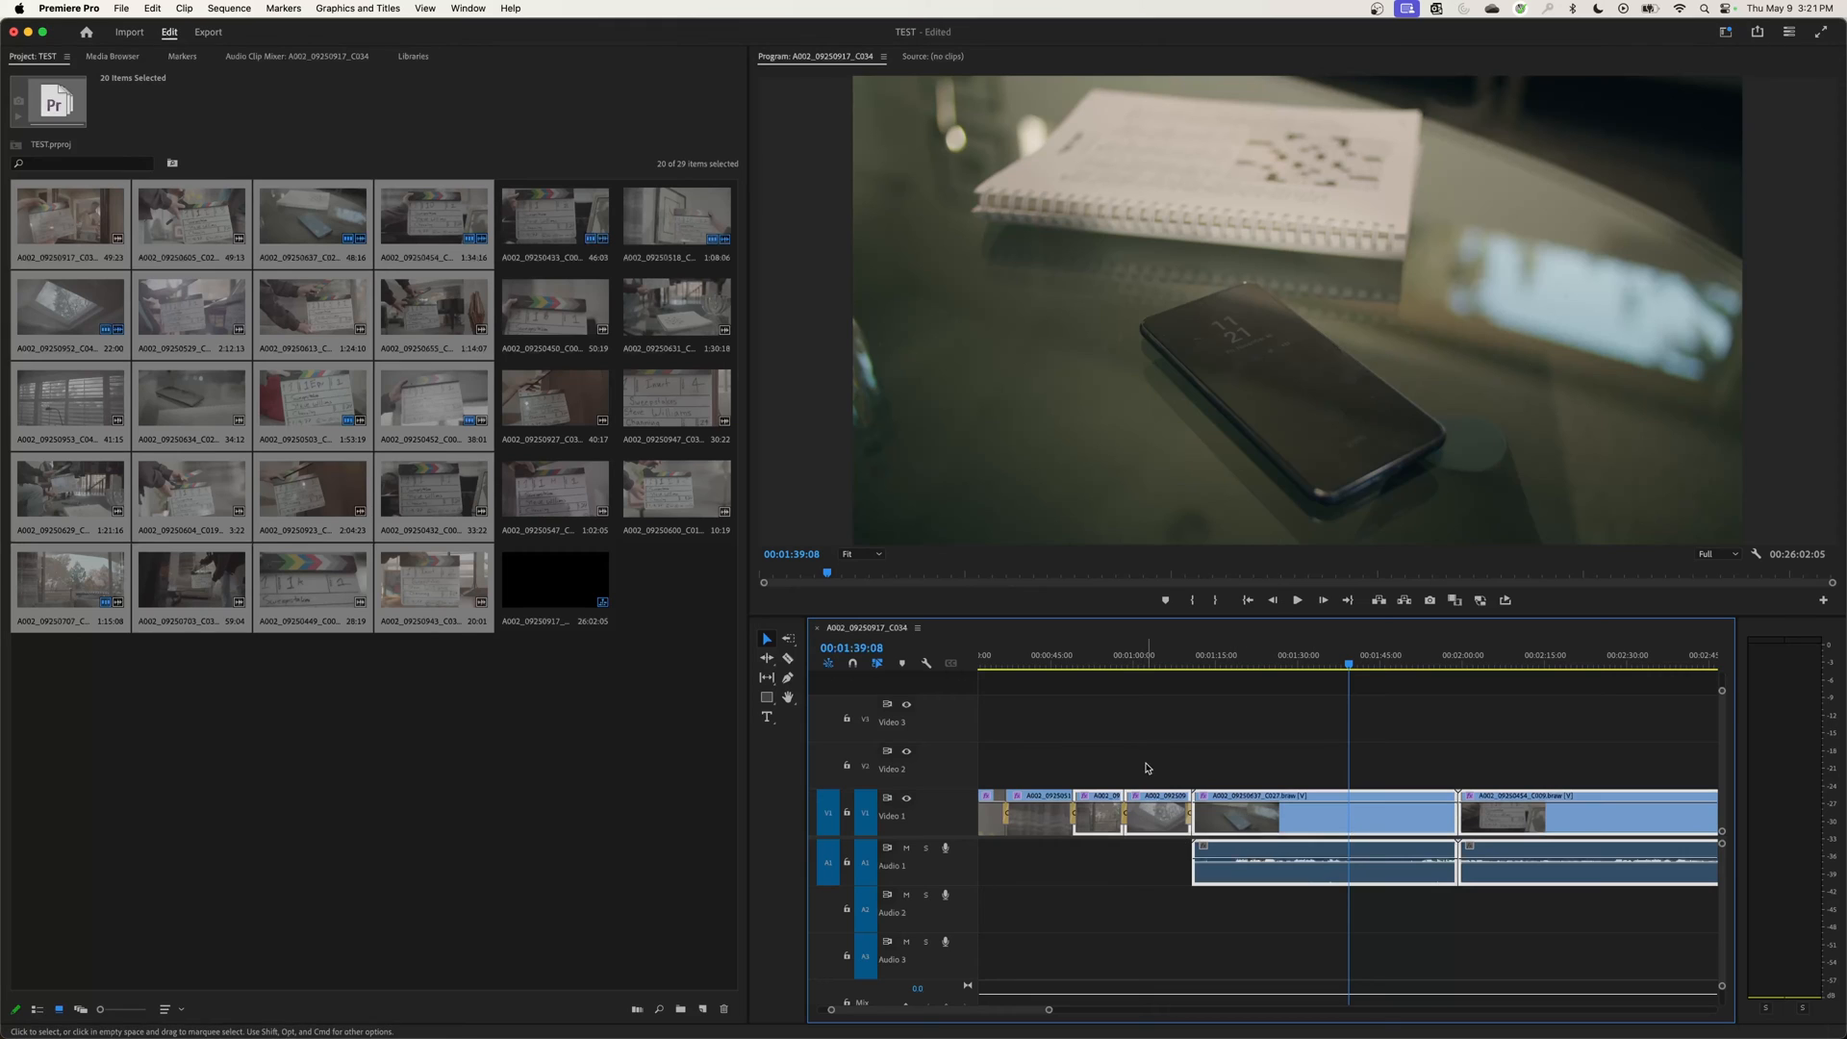
Clear the current clip selection before track-selecting forward from the window shot.
left_click(866, 689)
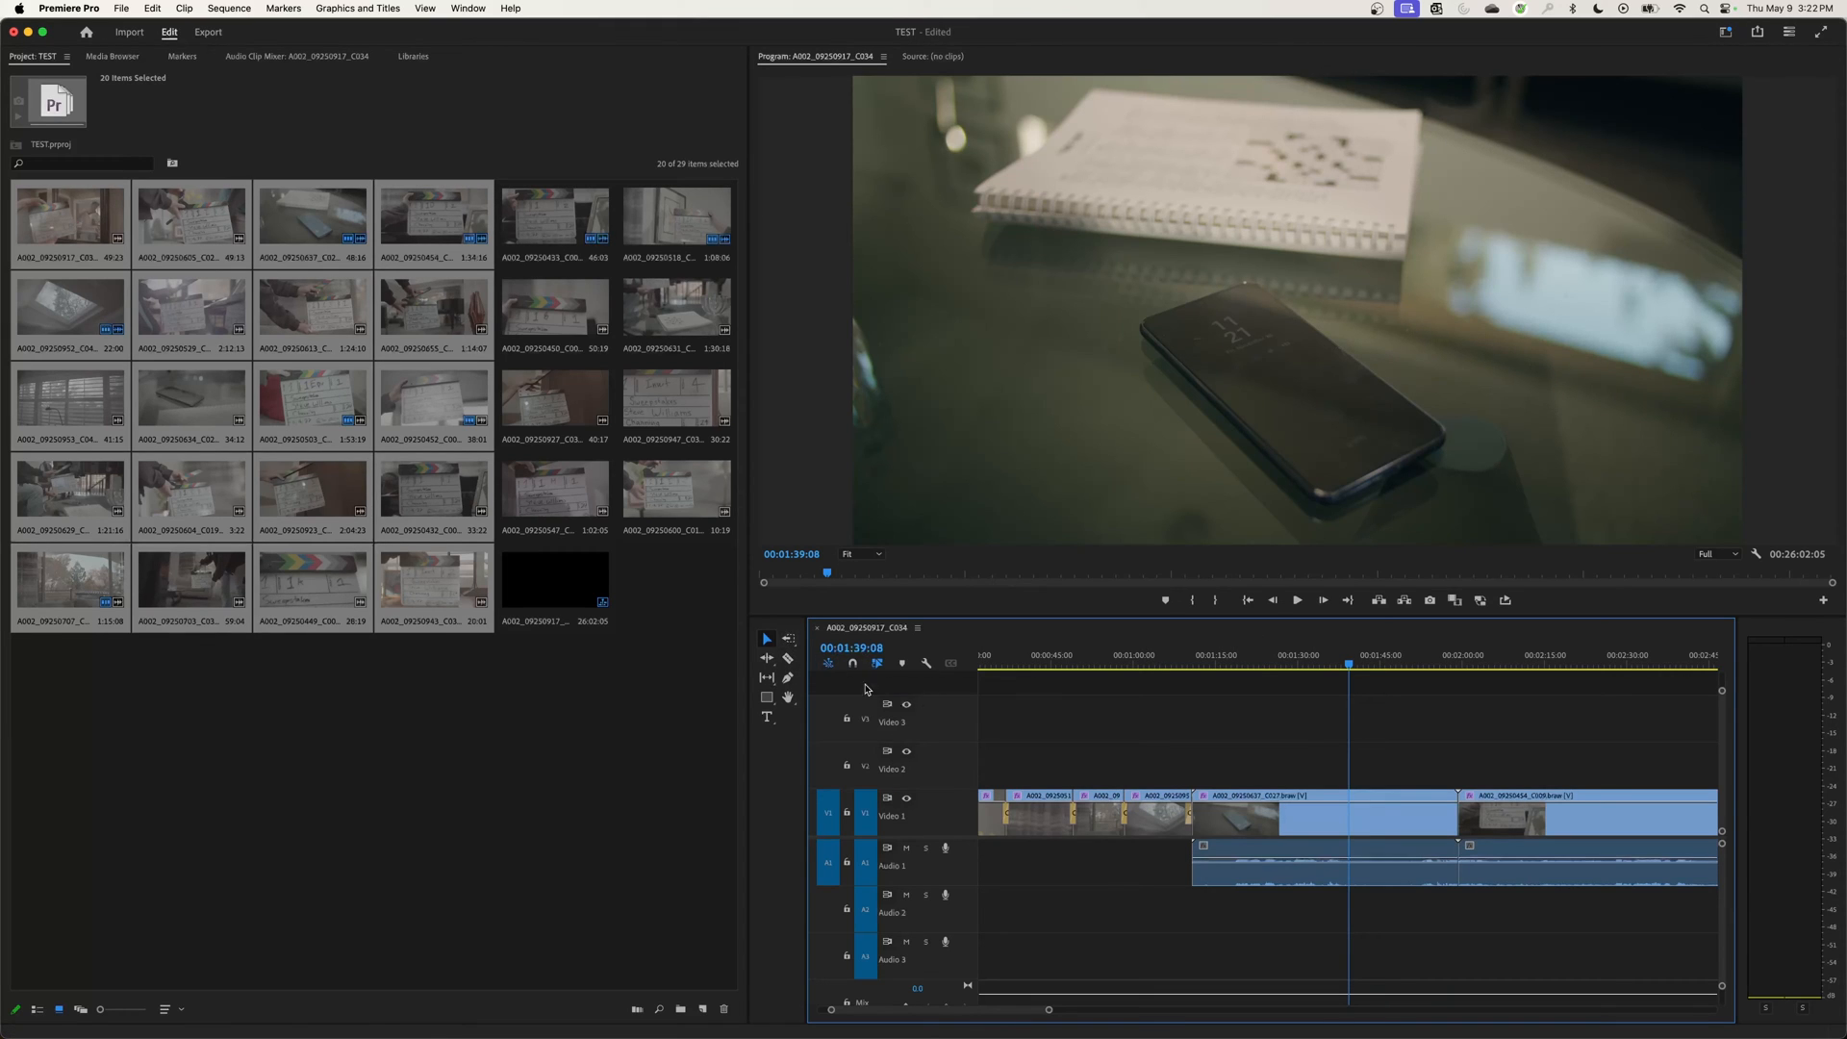
mouse_move(812, 660)
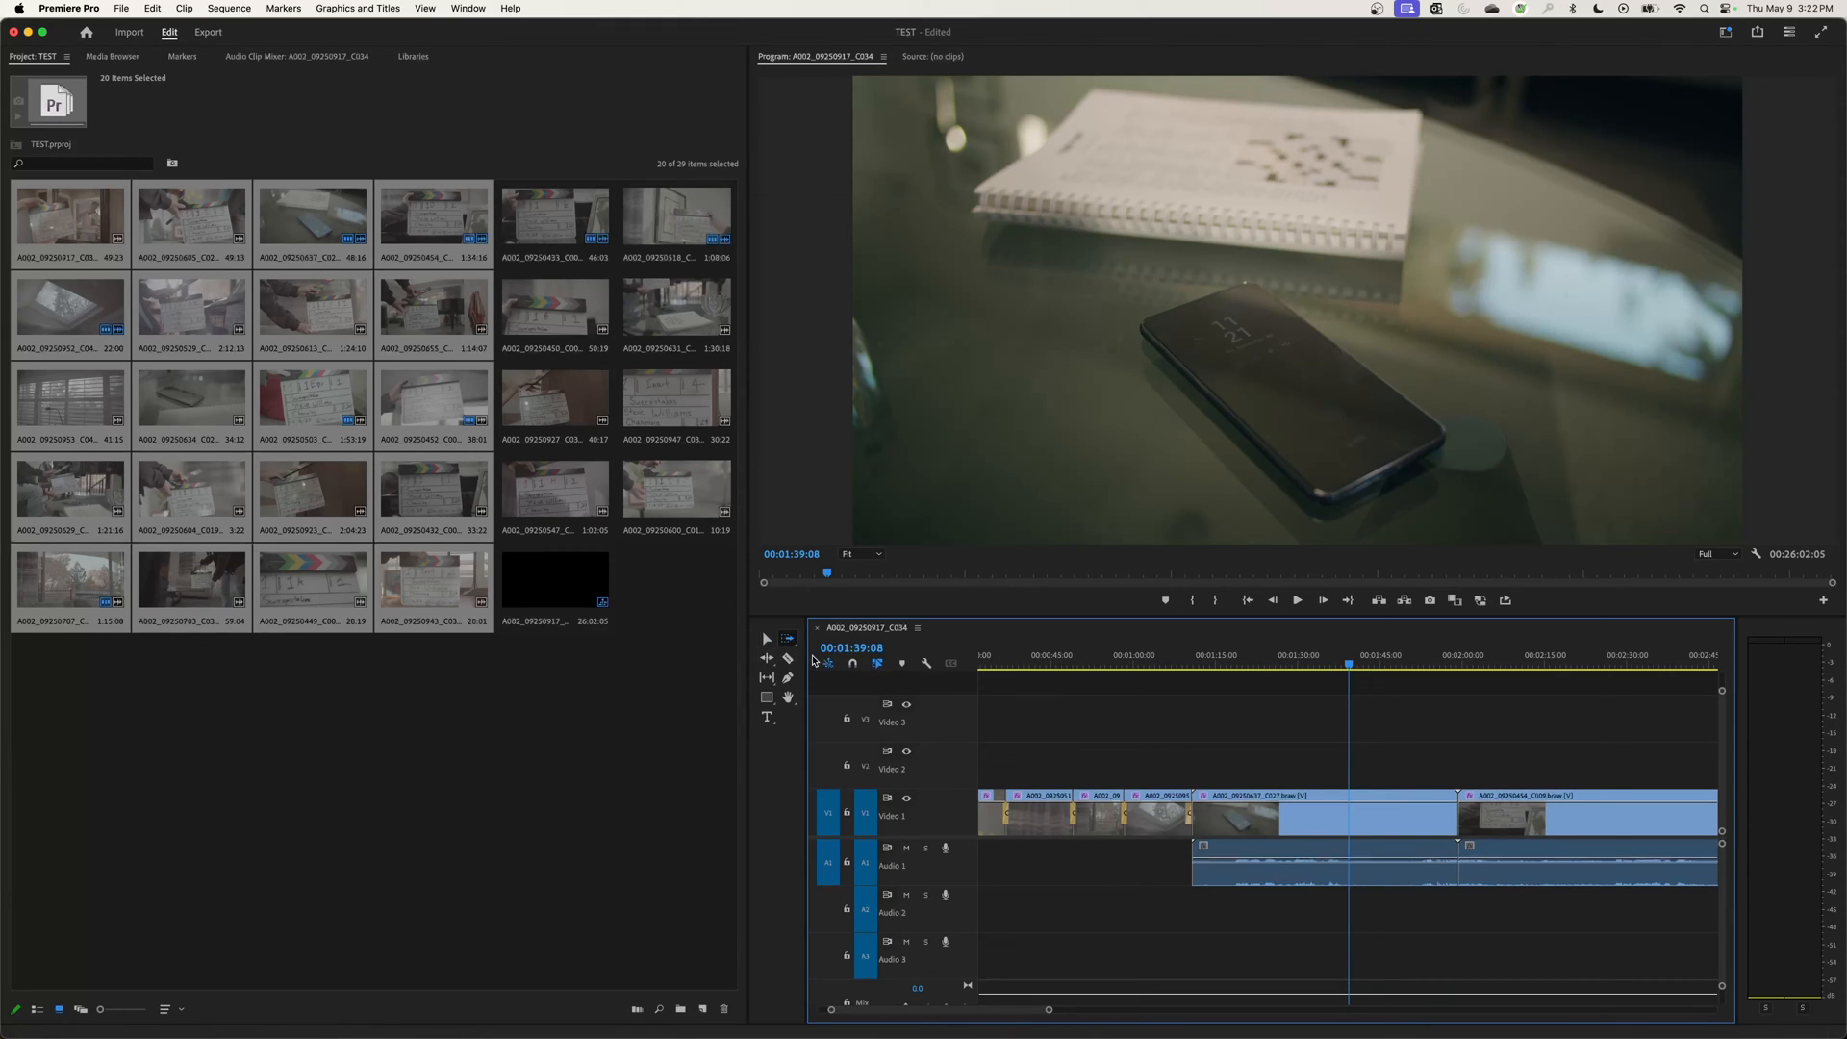
mouse_move(1296, 807)
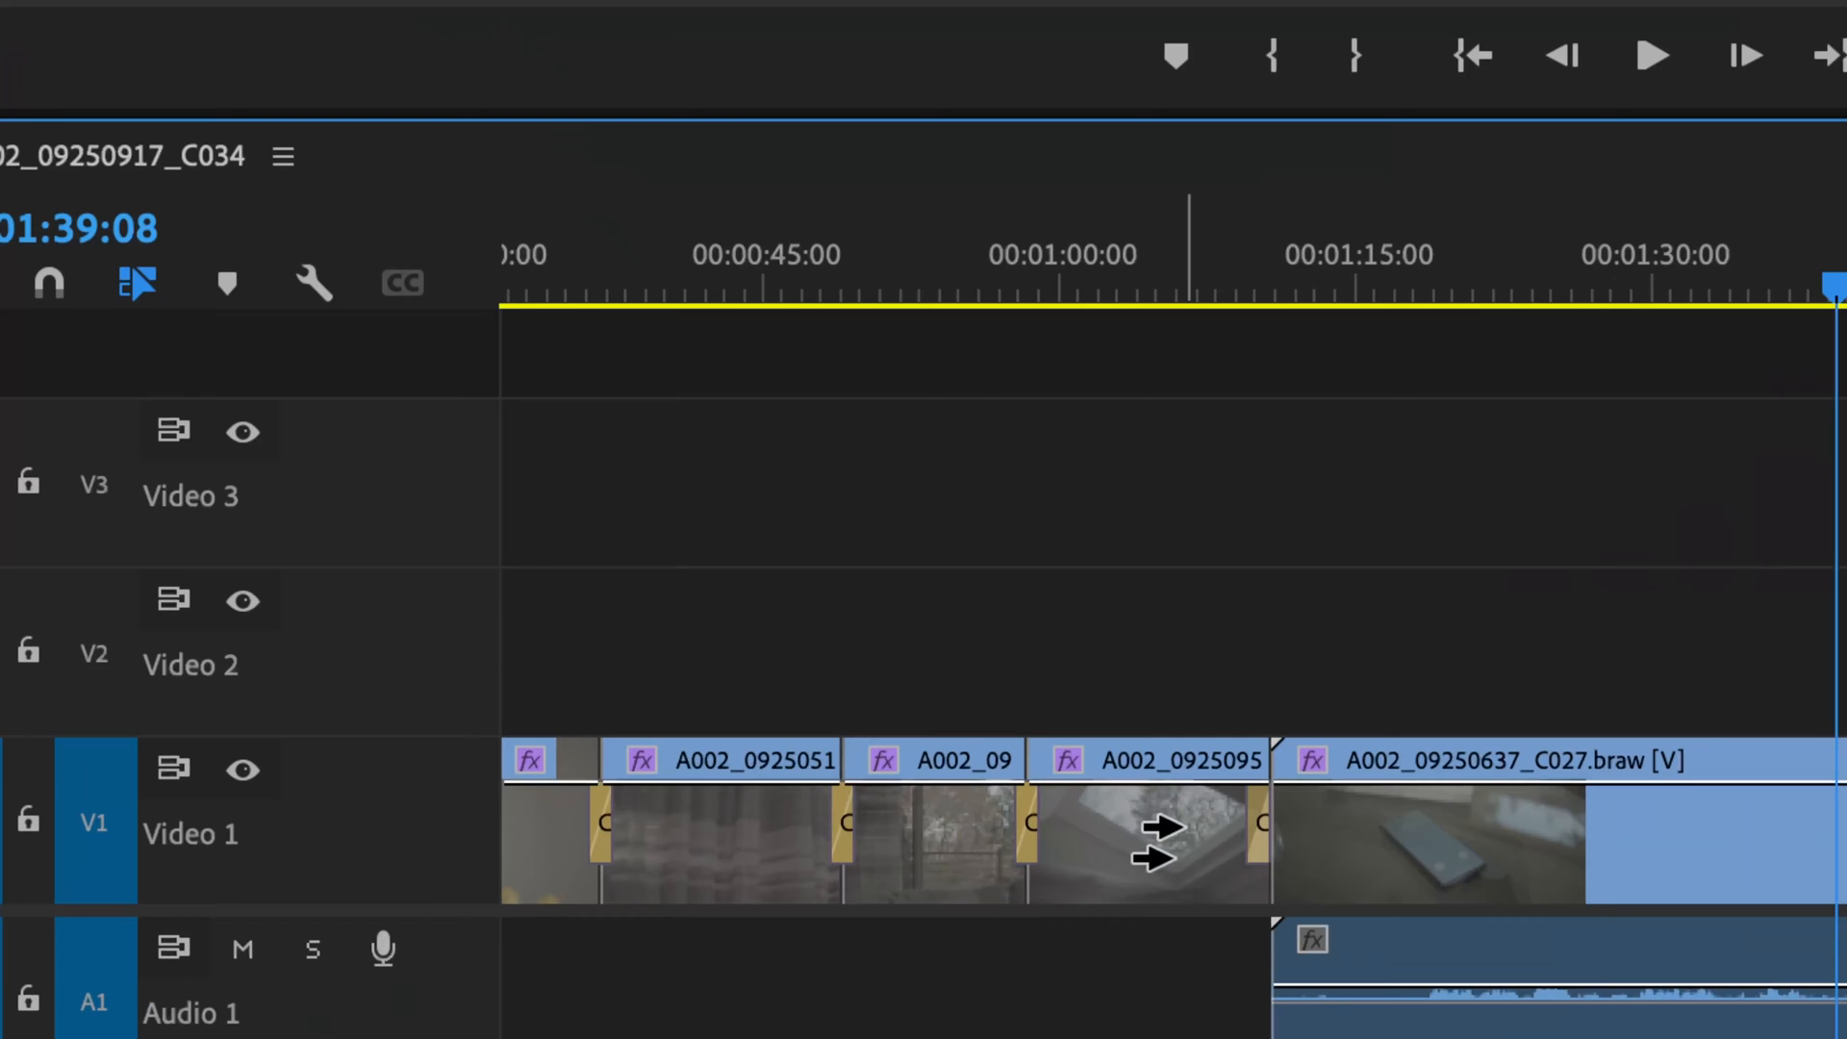
mouse_move(1149, 830)
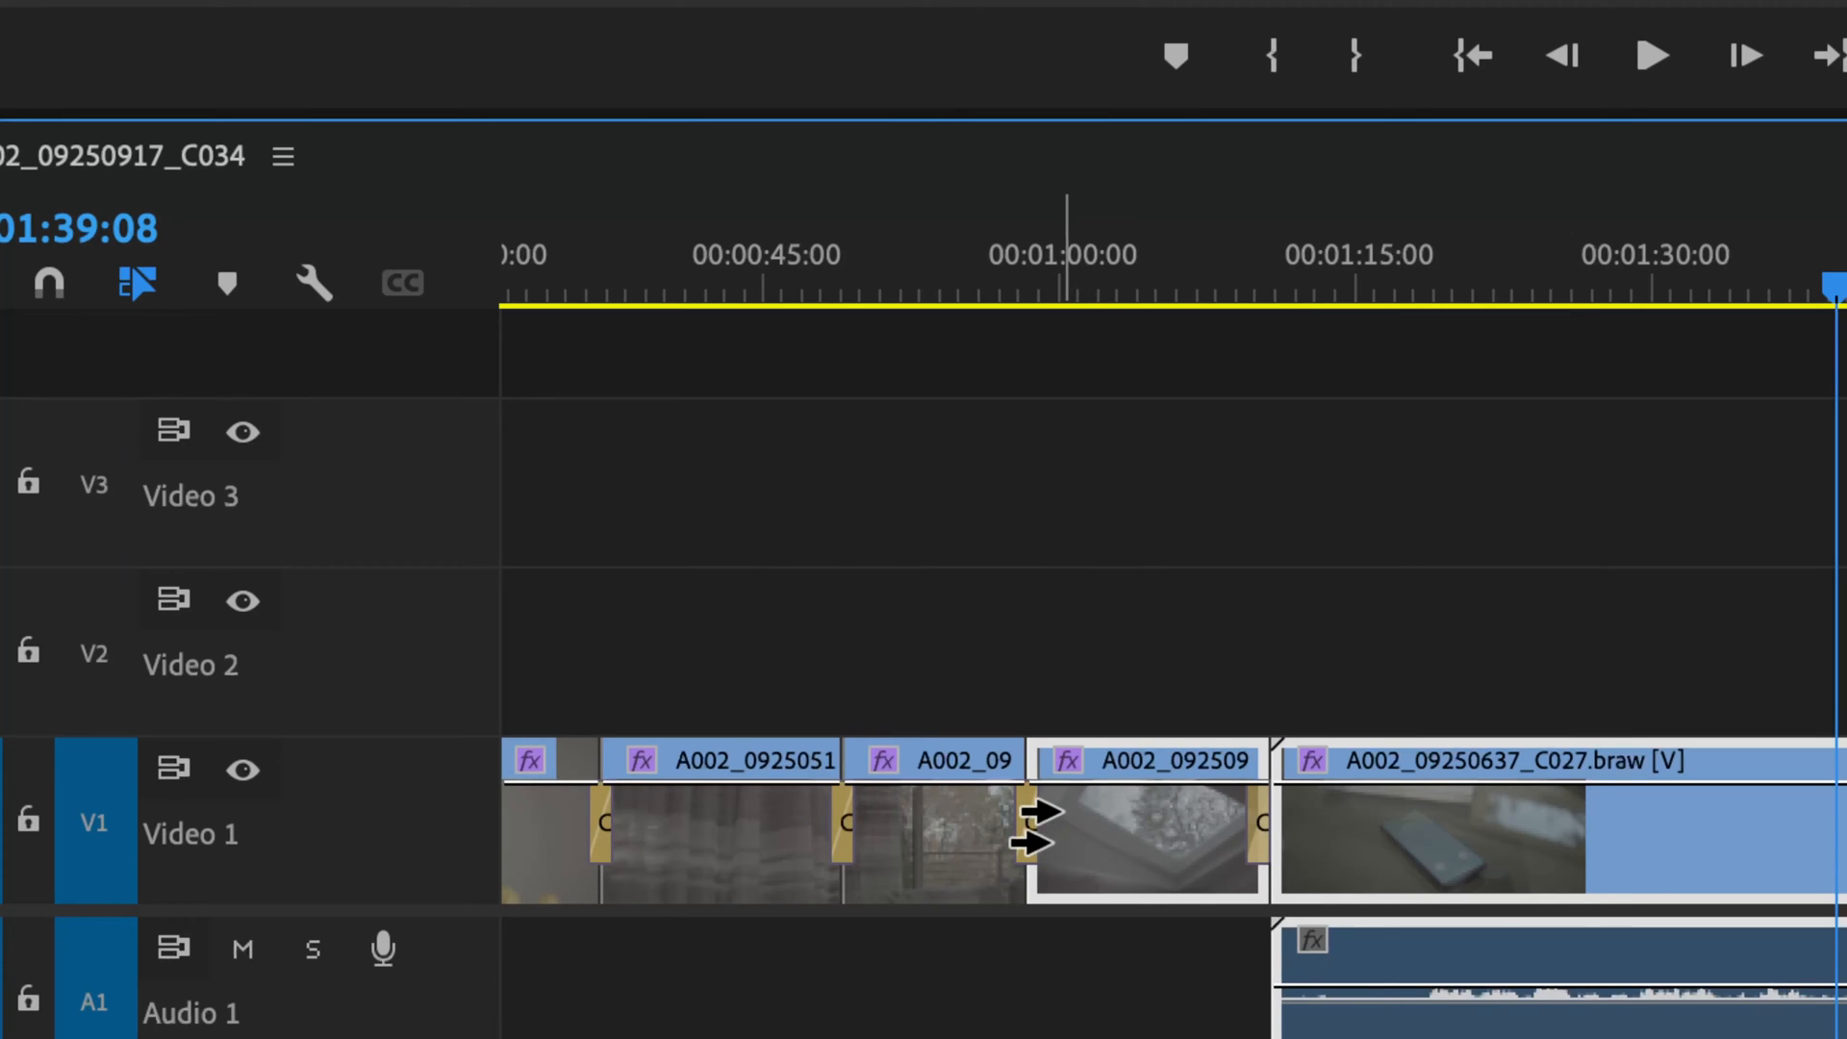
mouse_move(1031, 825)
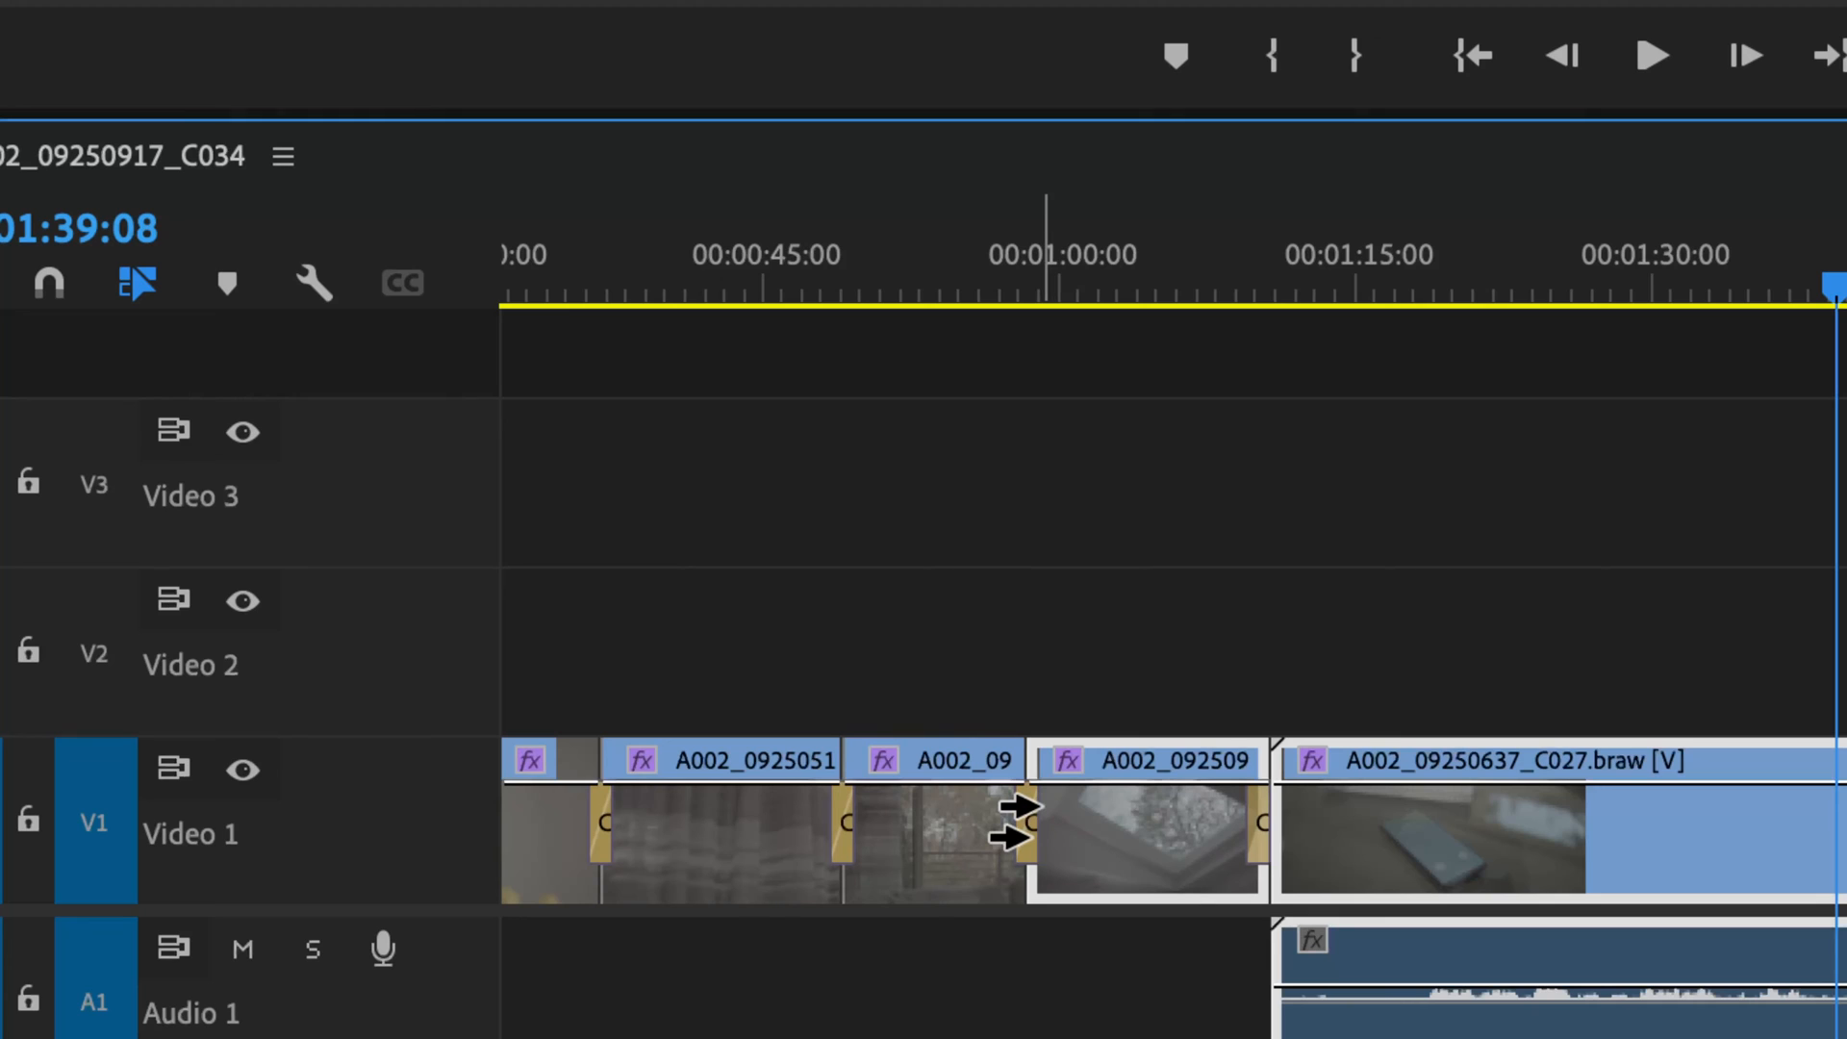
mouse_move(1034, 819)
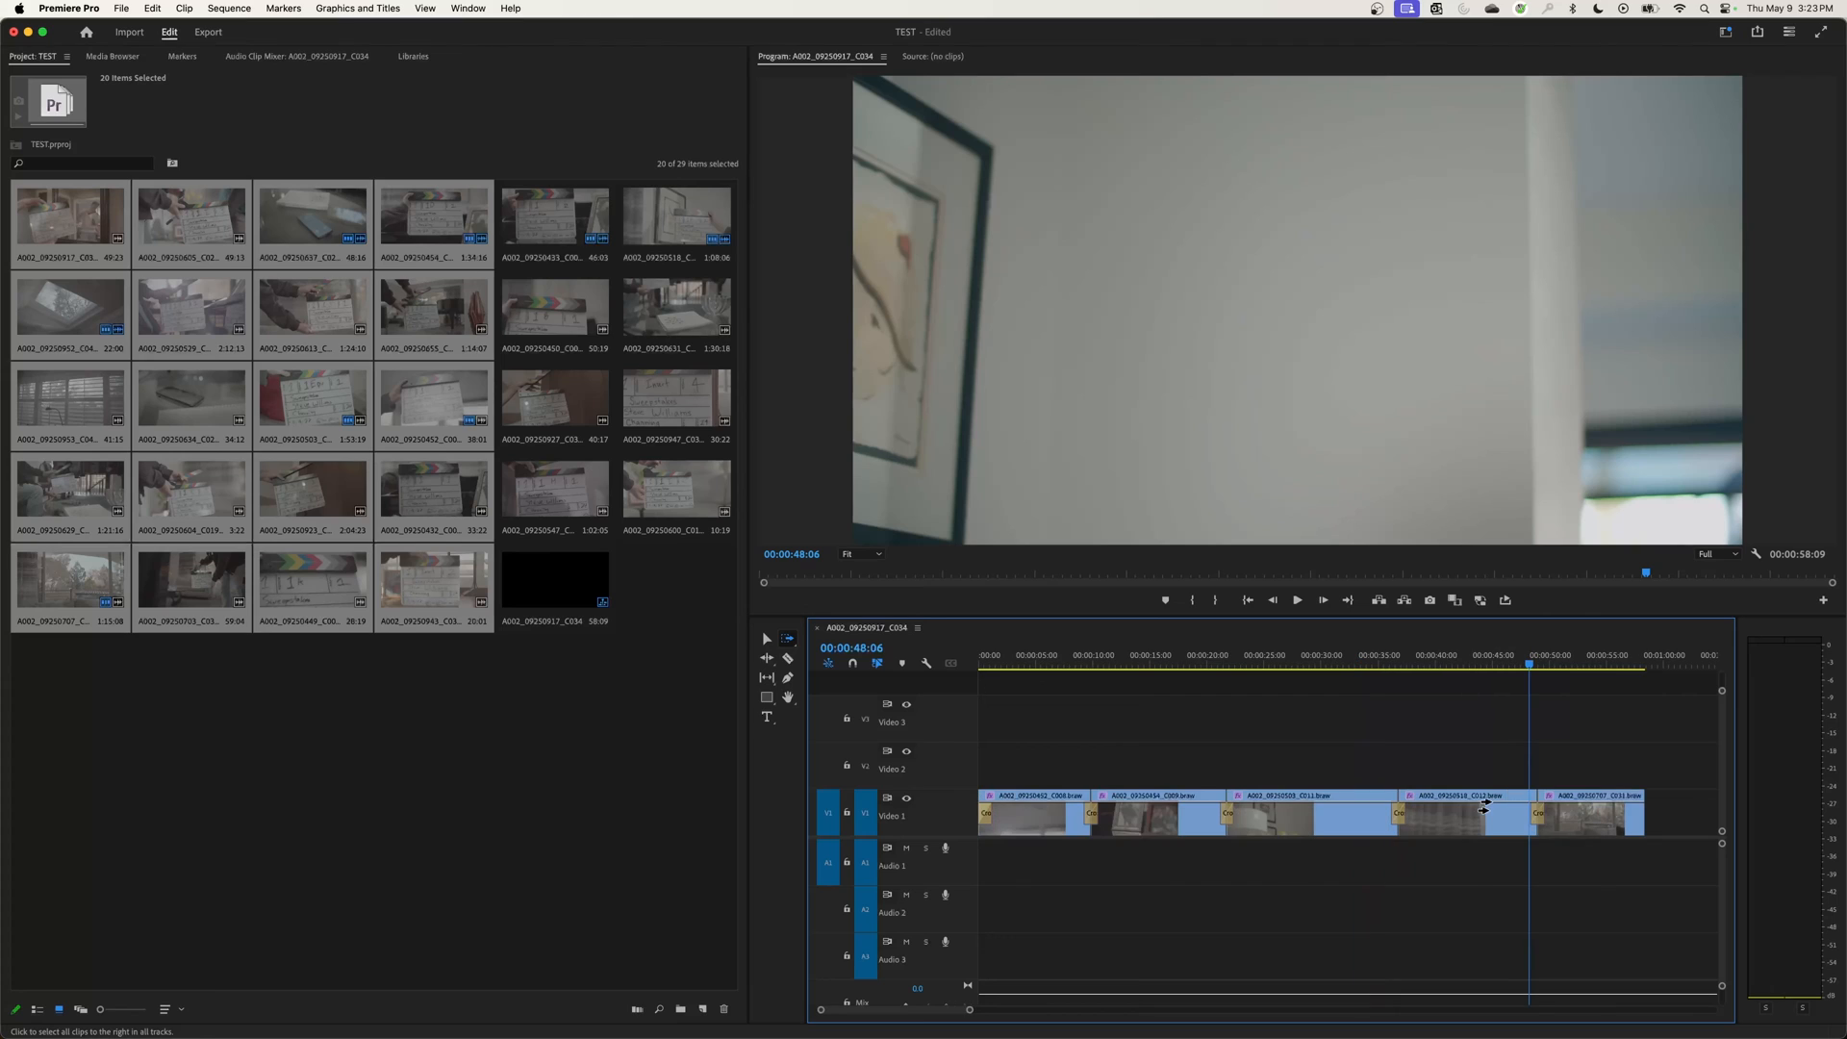
mouse_move(1478, 799)
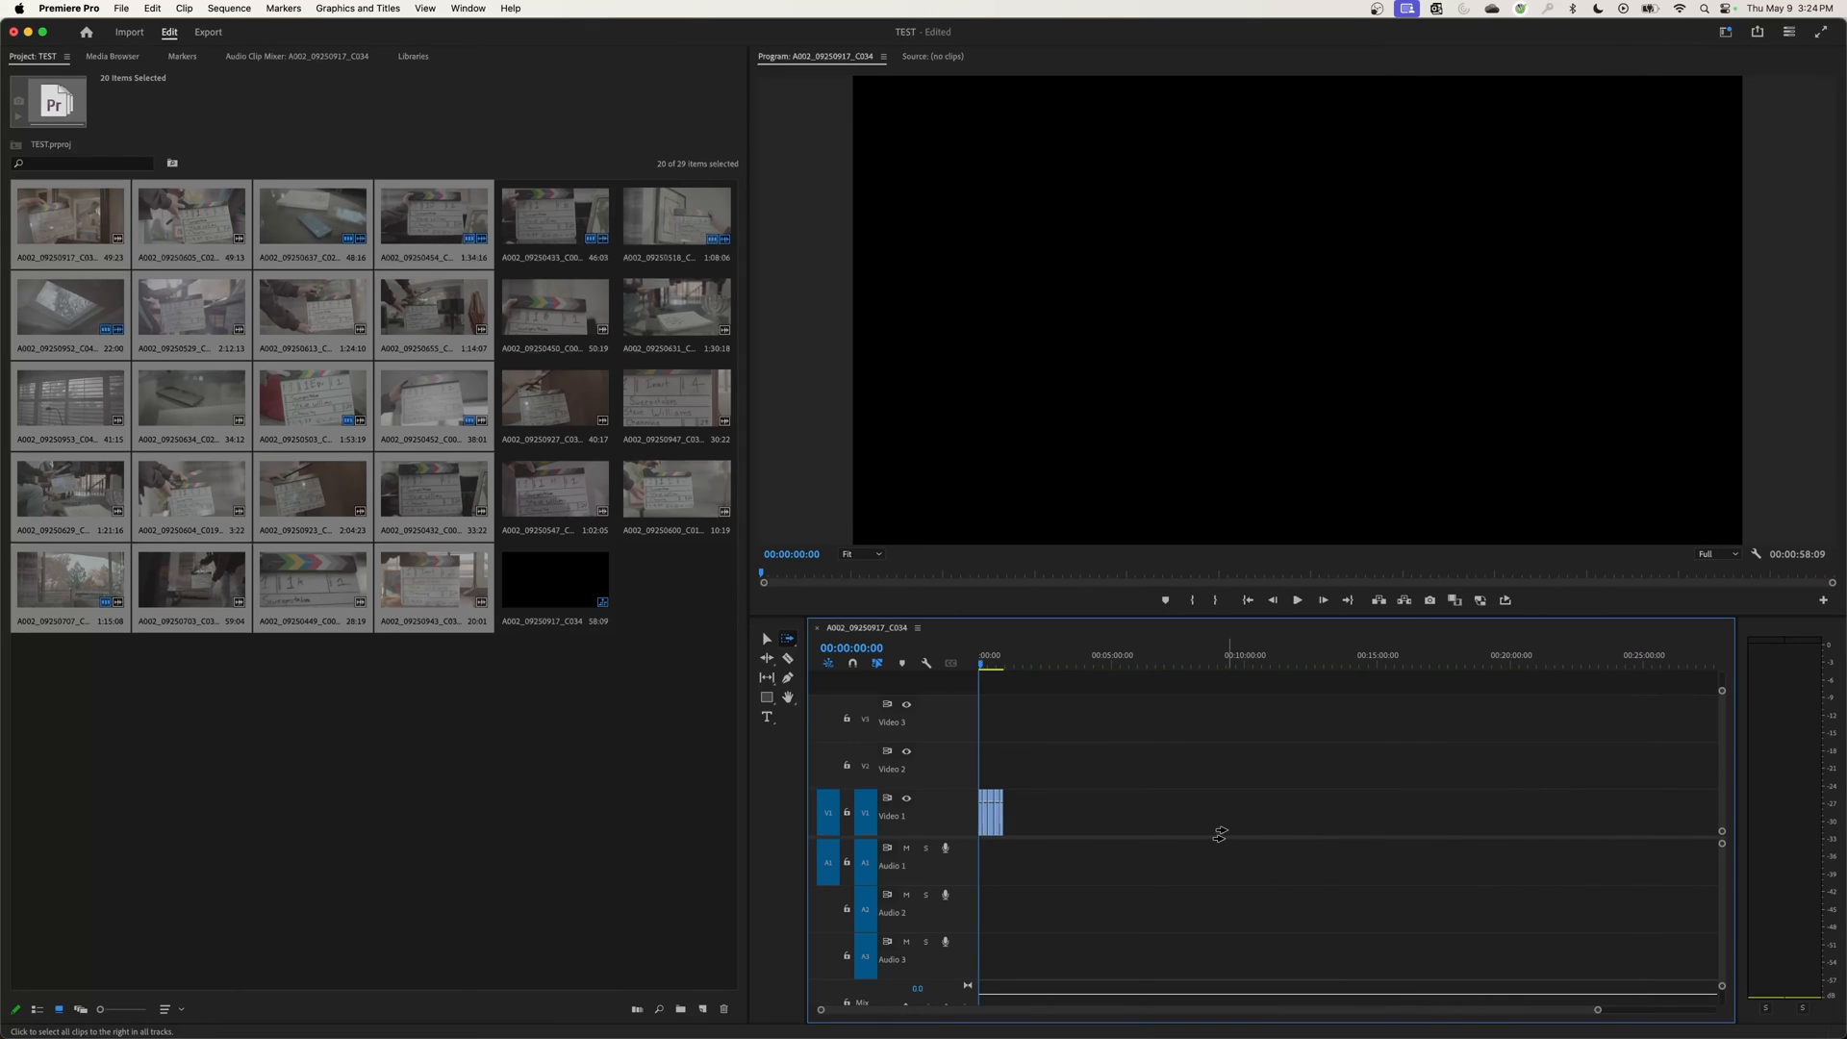
mouse_move(1093, 821)
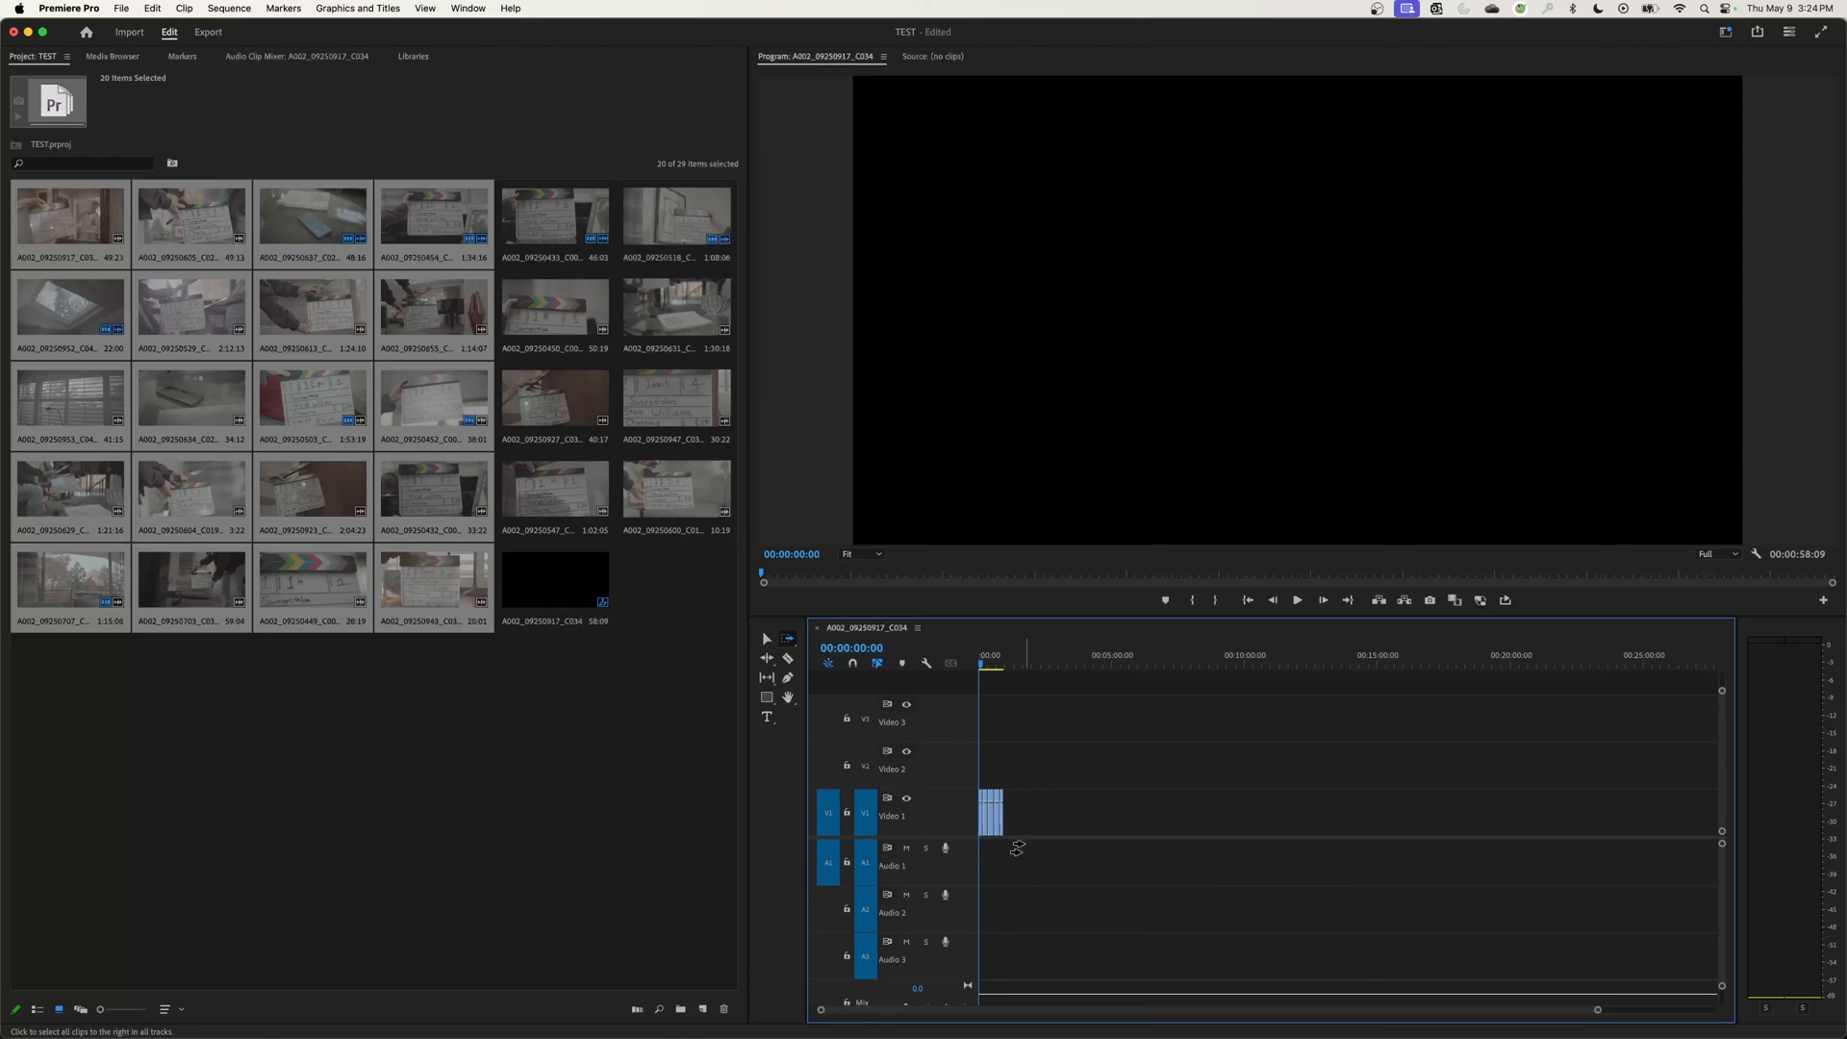
key("cmd+shift+v")
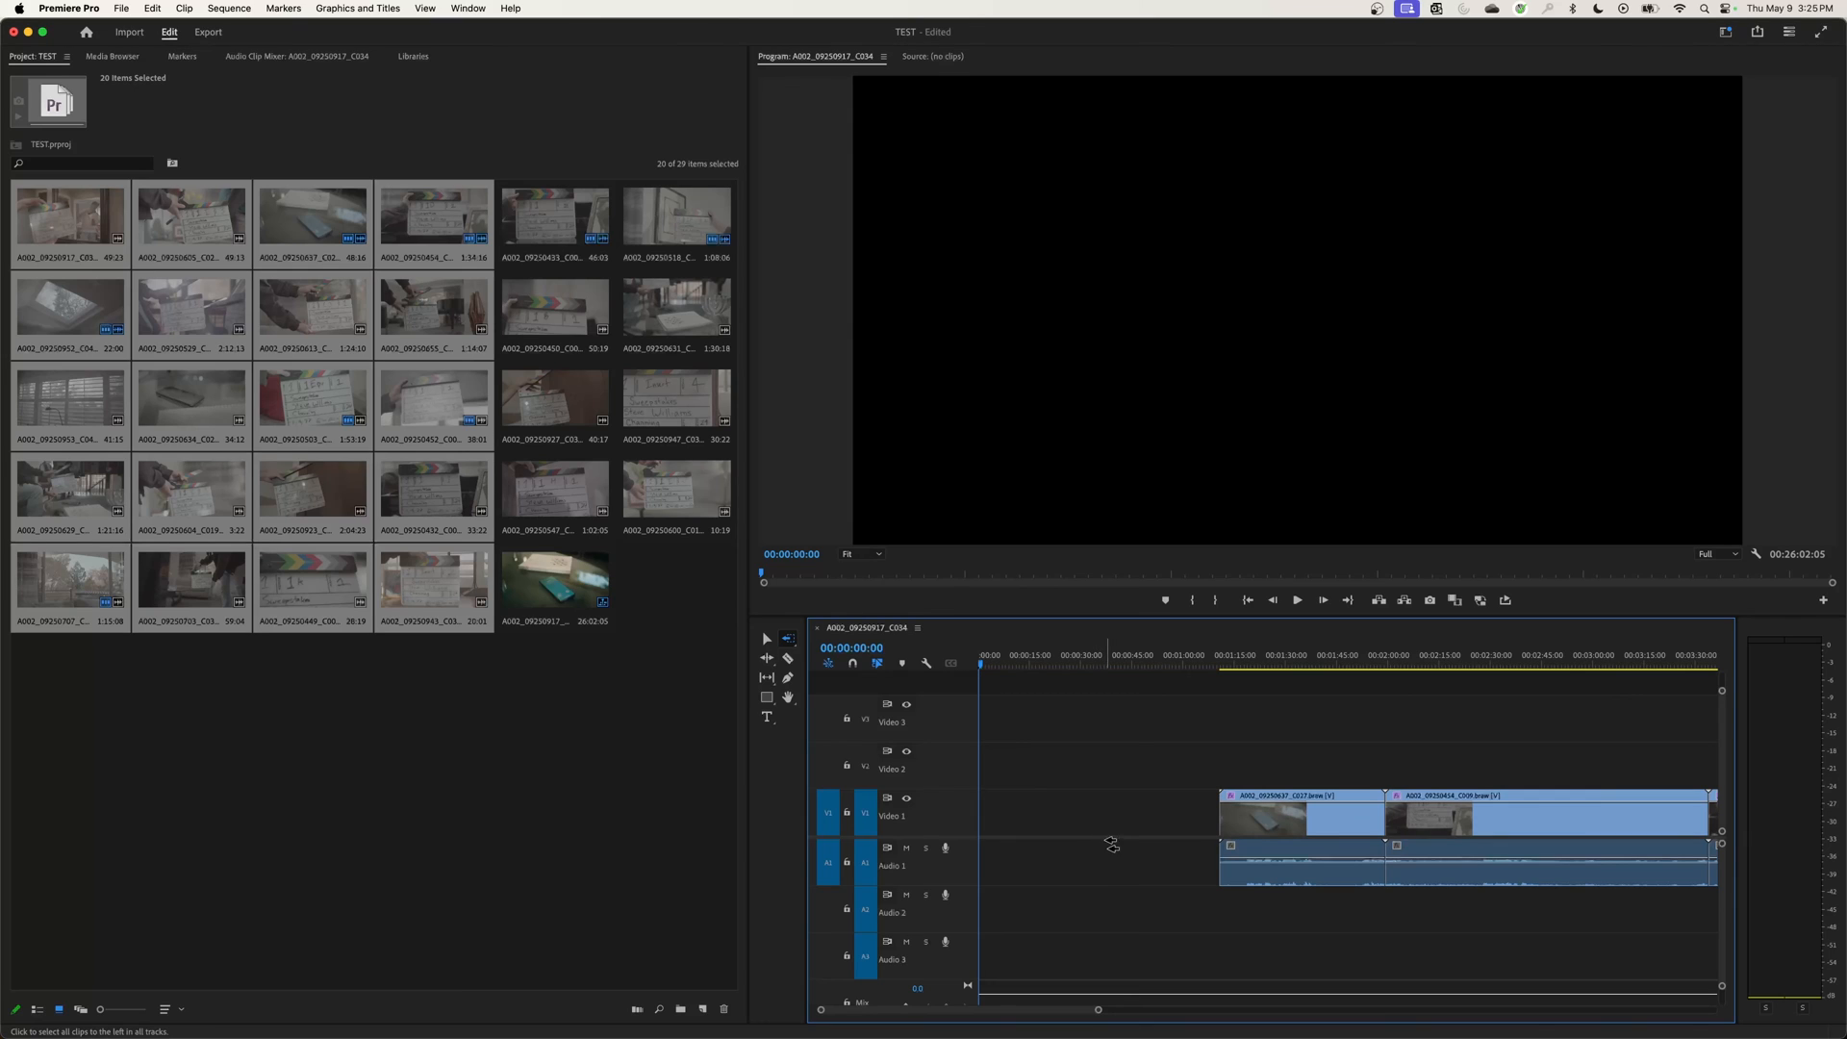
left_click(1097, 655)
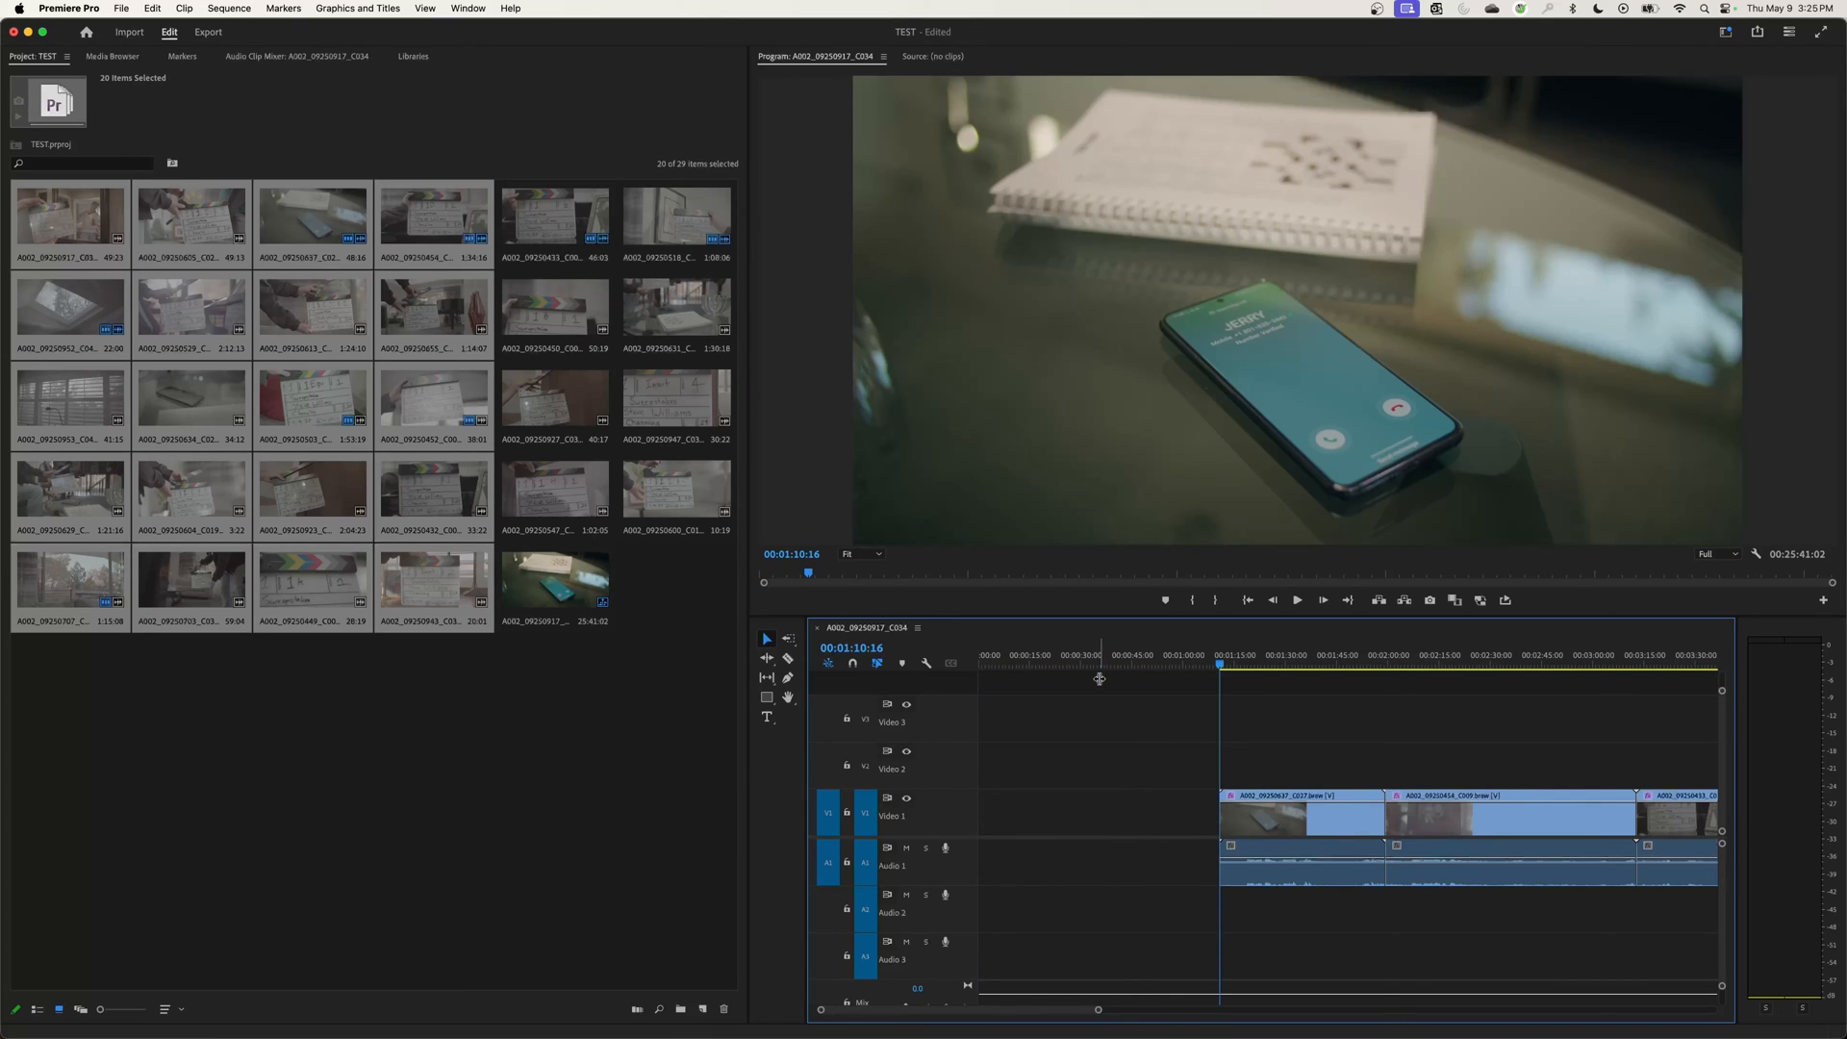
left_click(1385, 663)
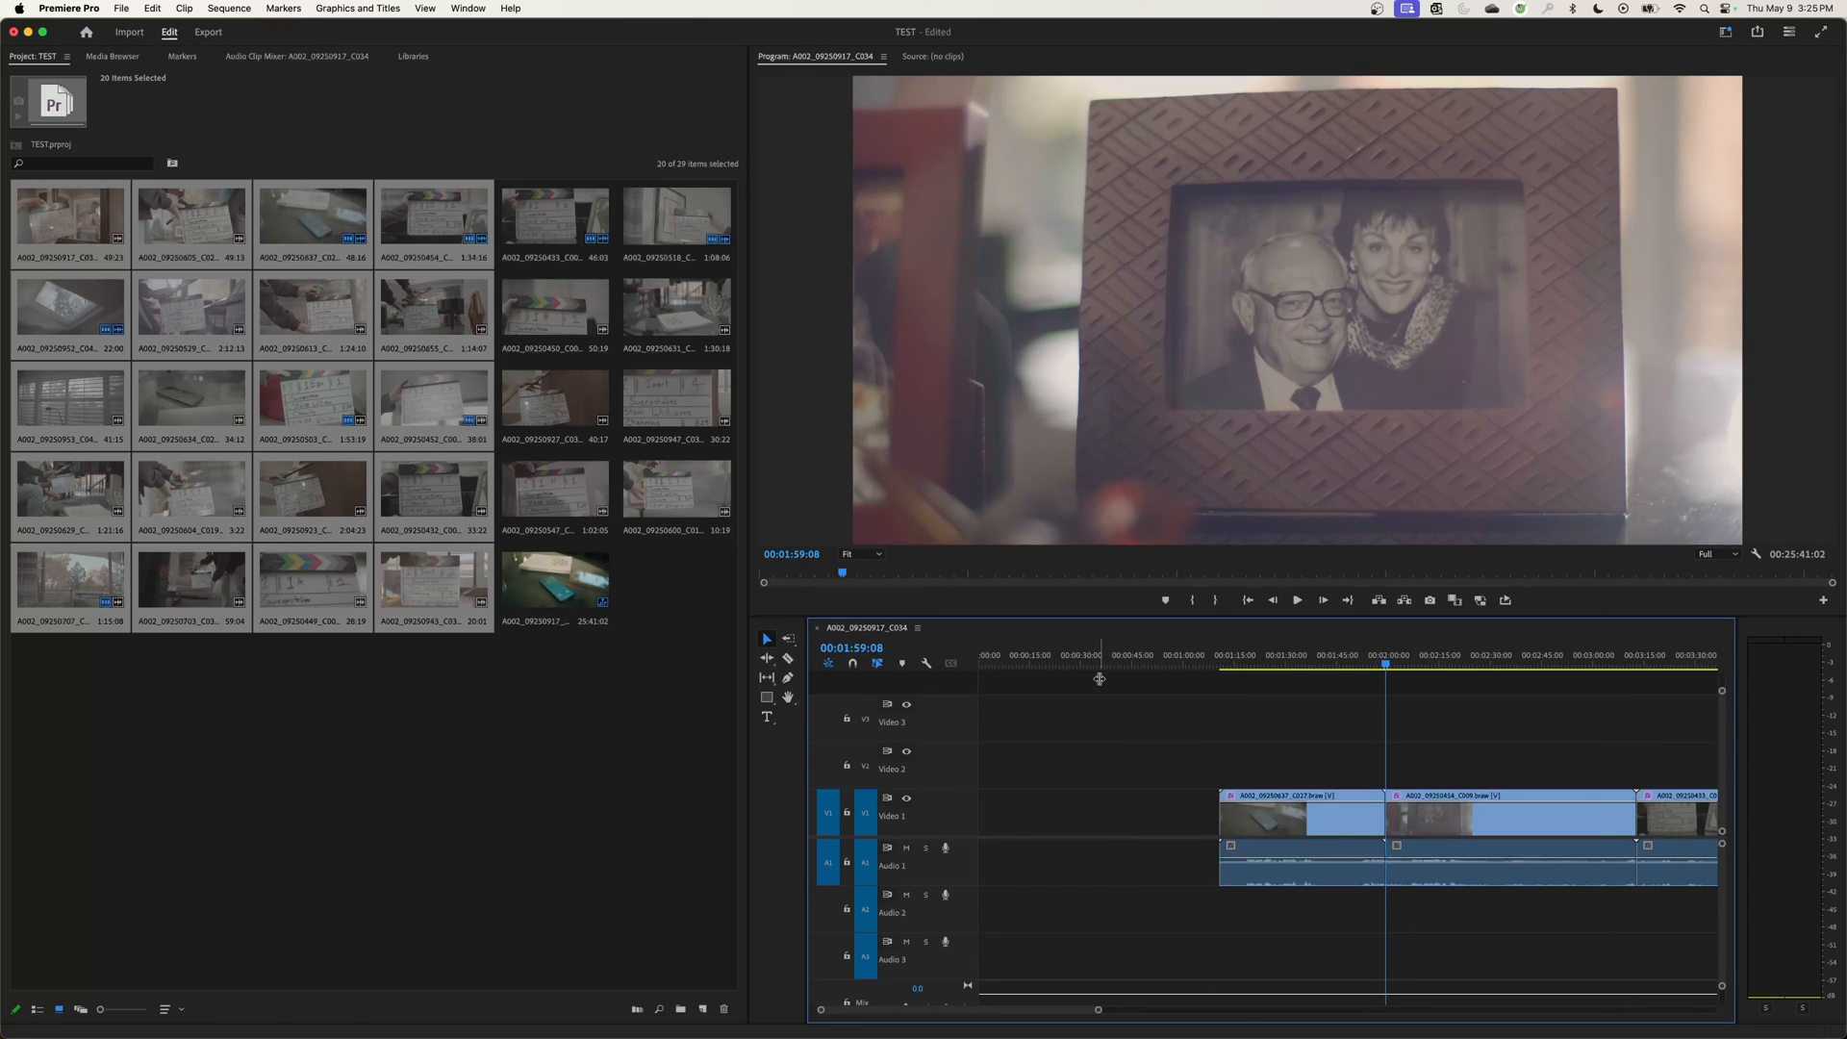
mouse_move(1098, 681)
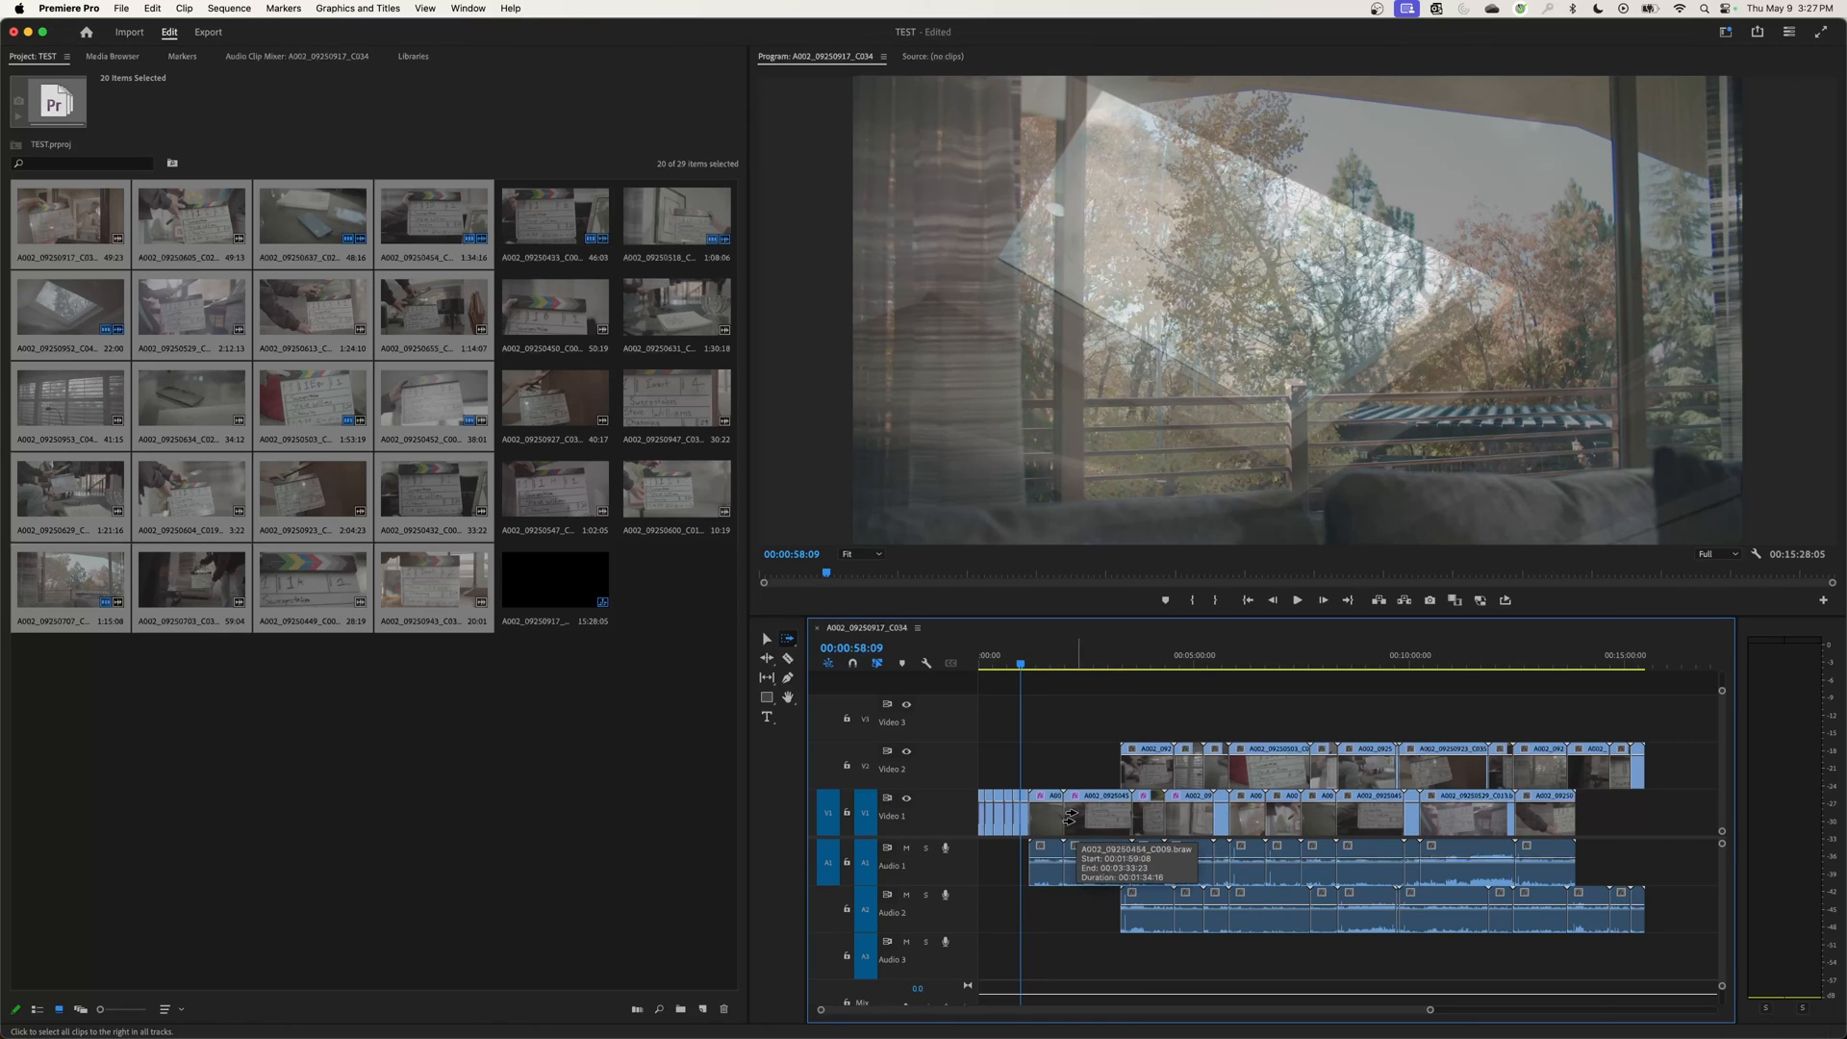
mouse_move(1069, 817)
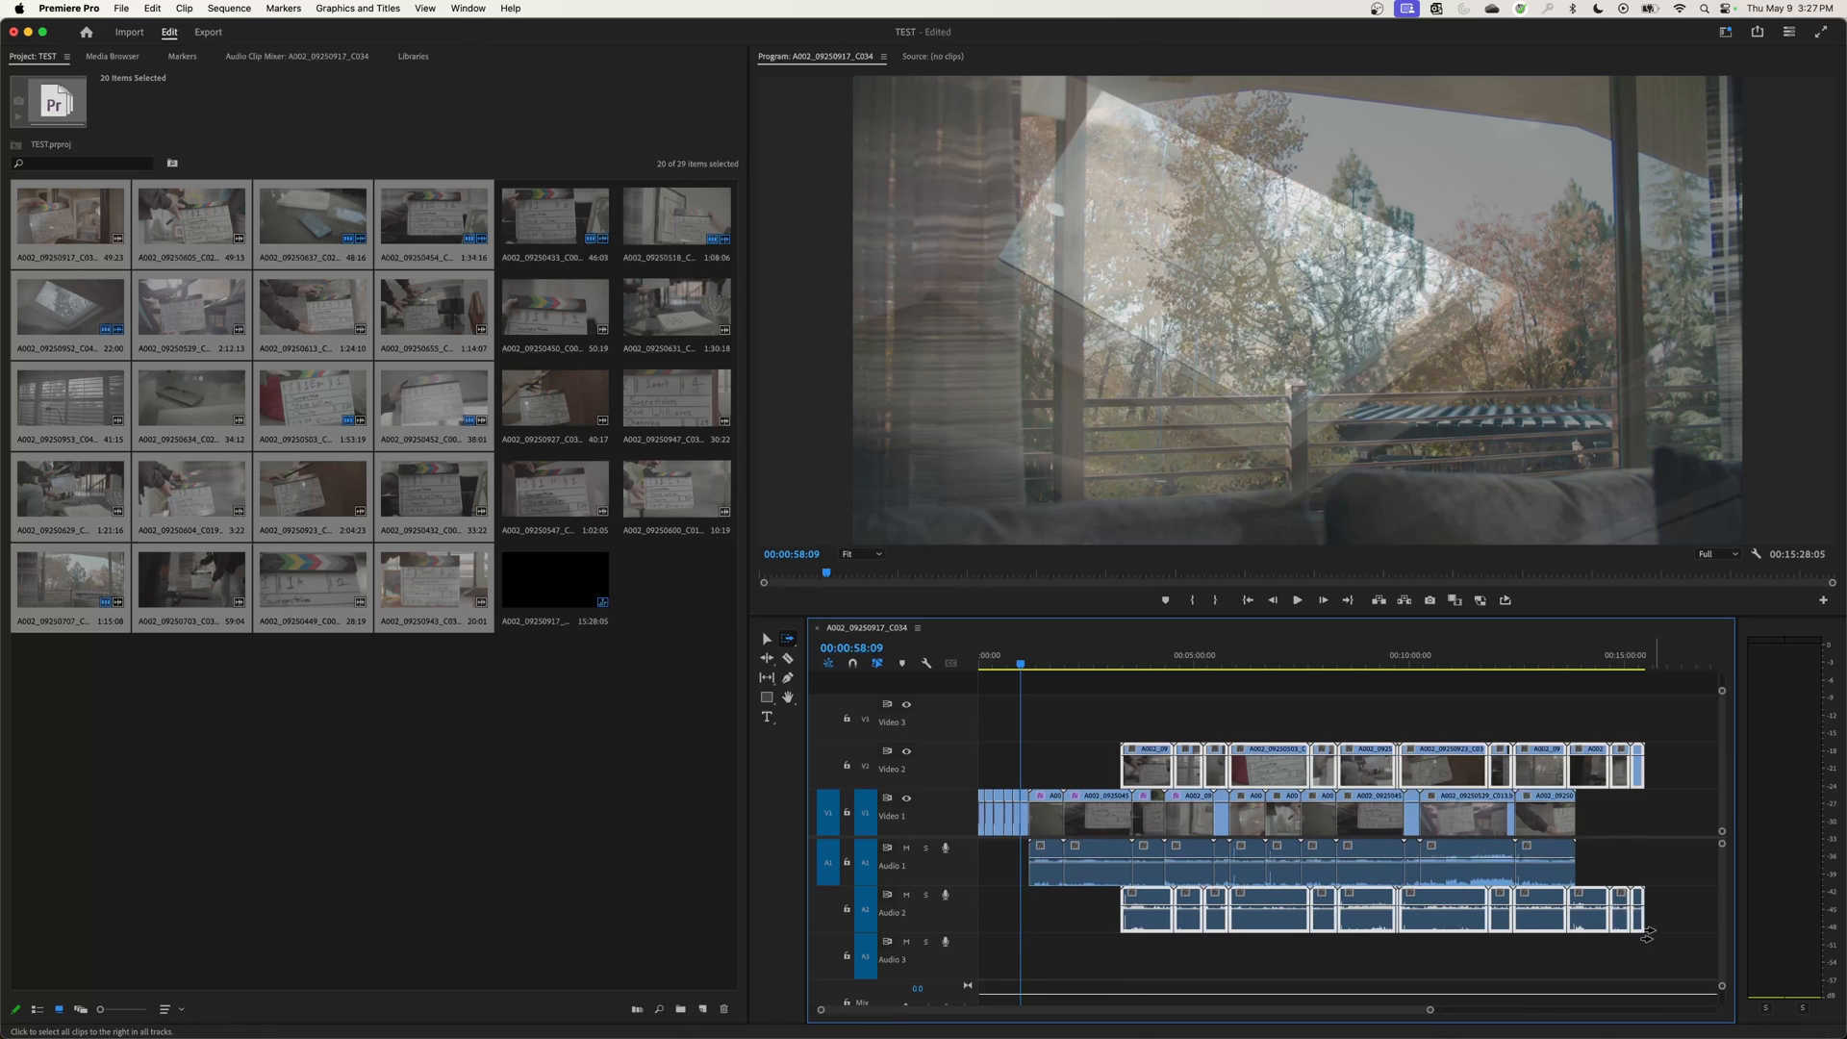
mouse_move(1588, 768)
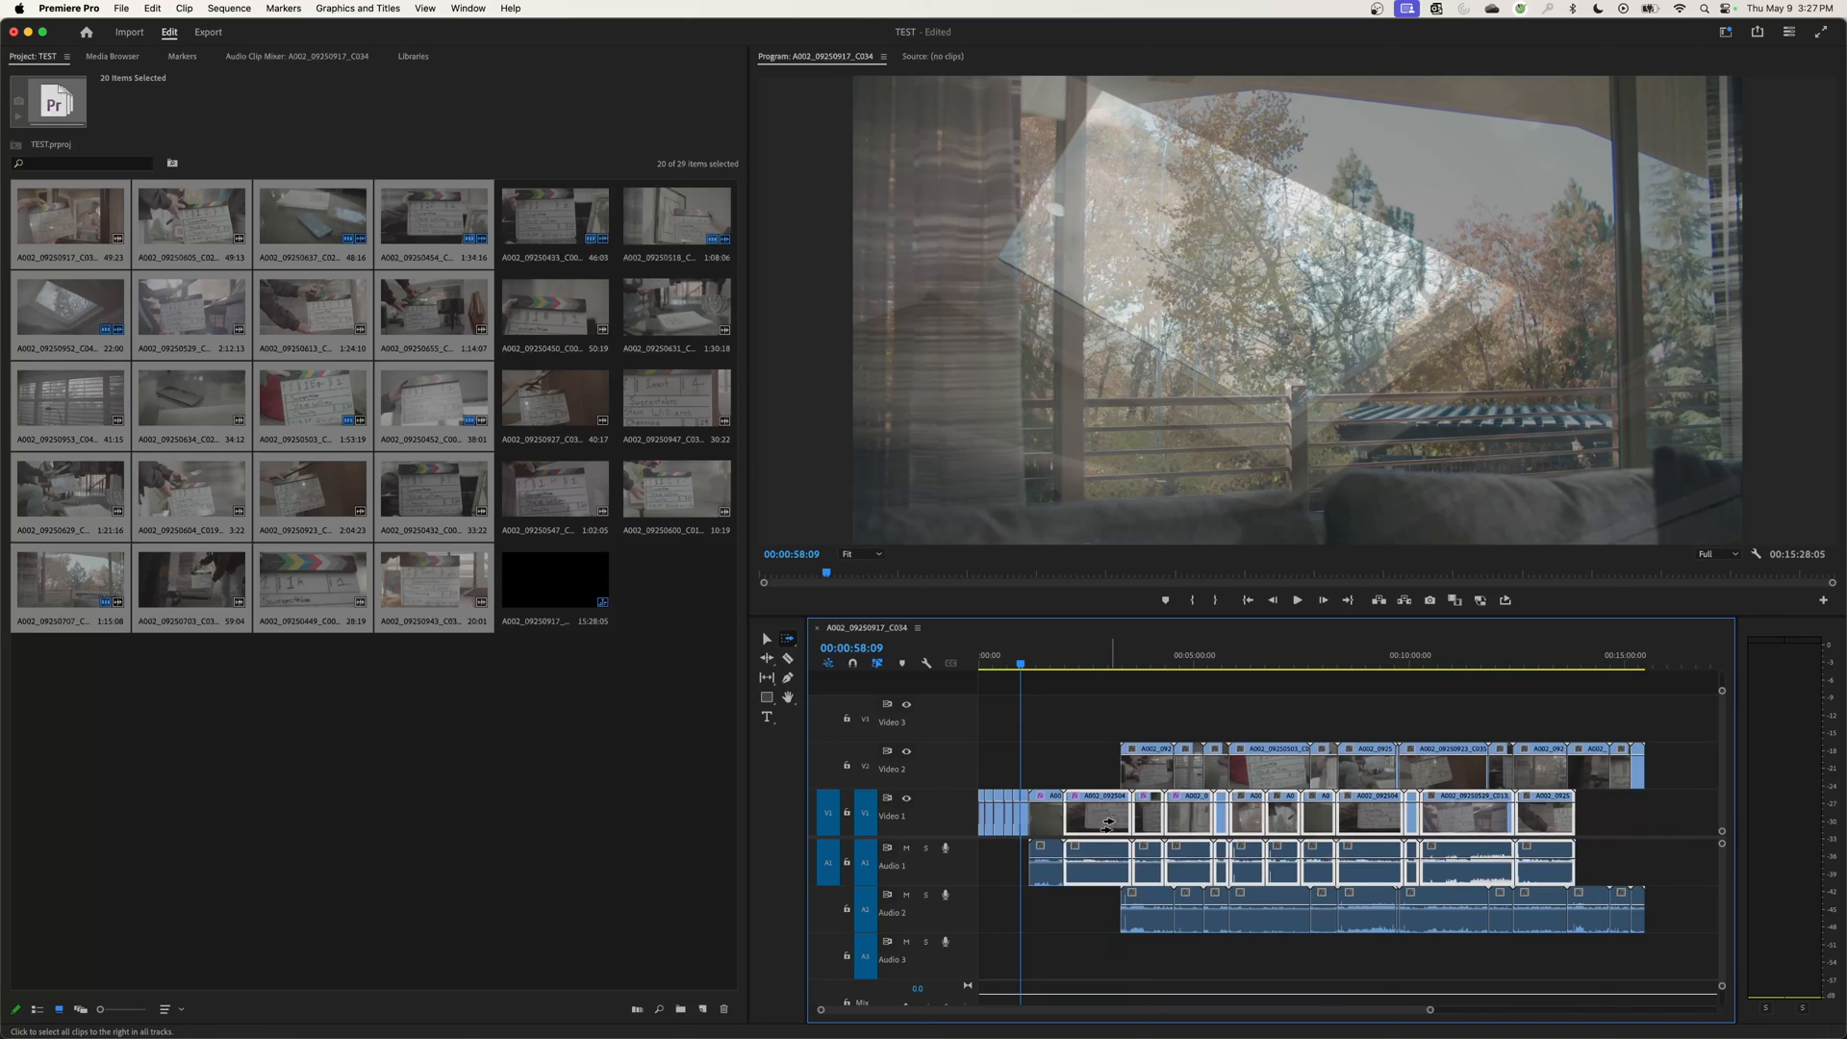
mouse_move(1171, 866)
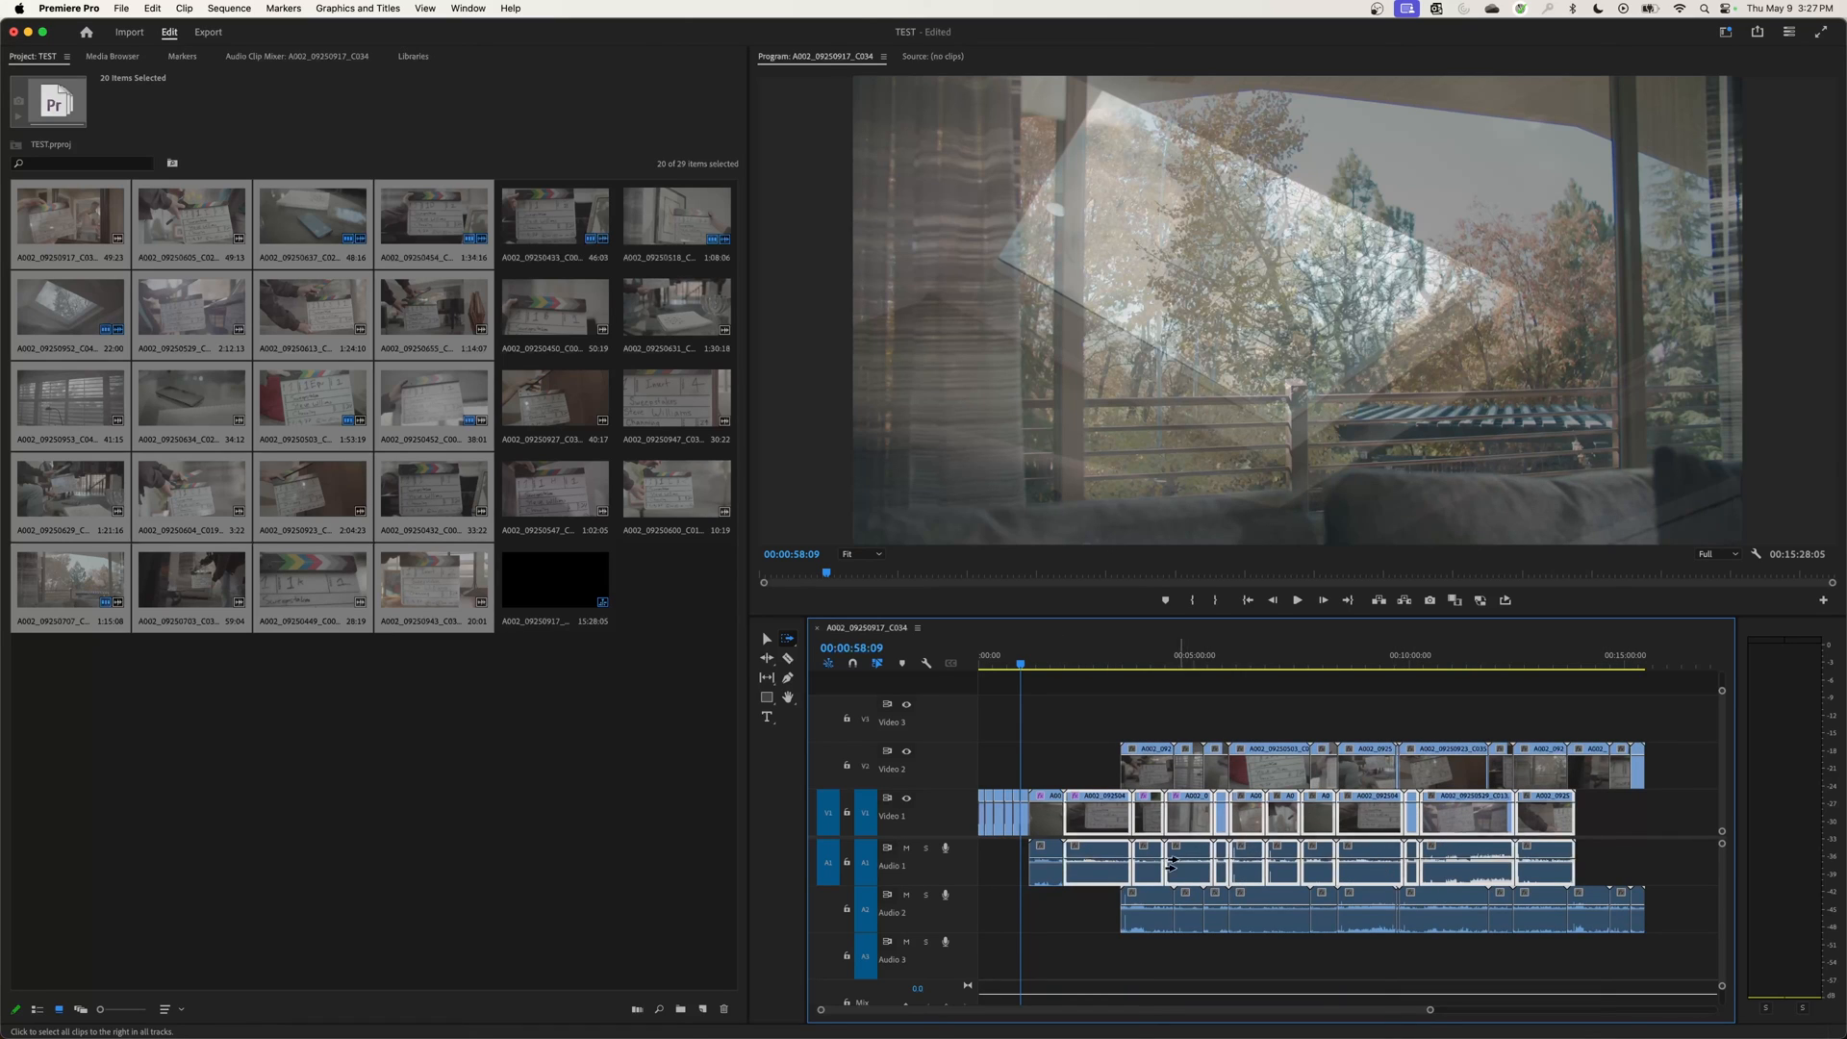